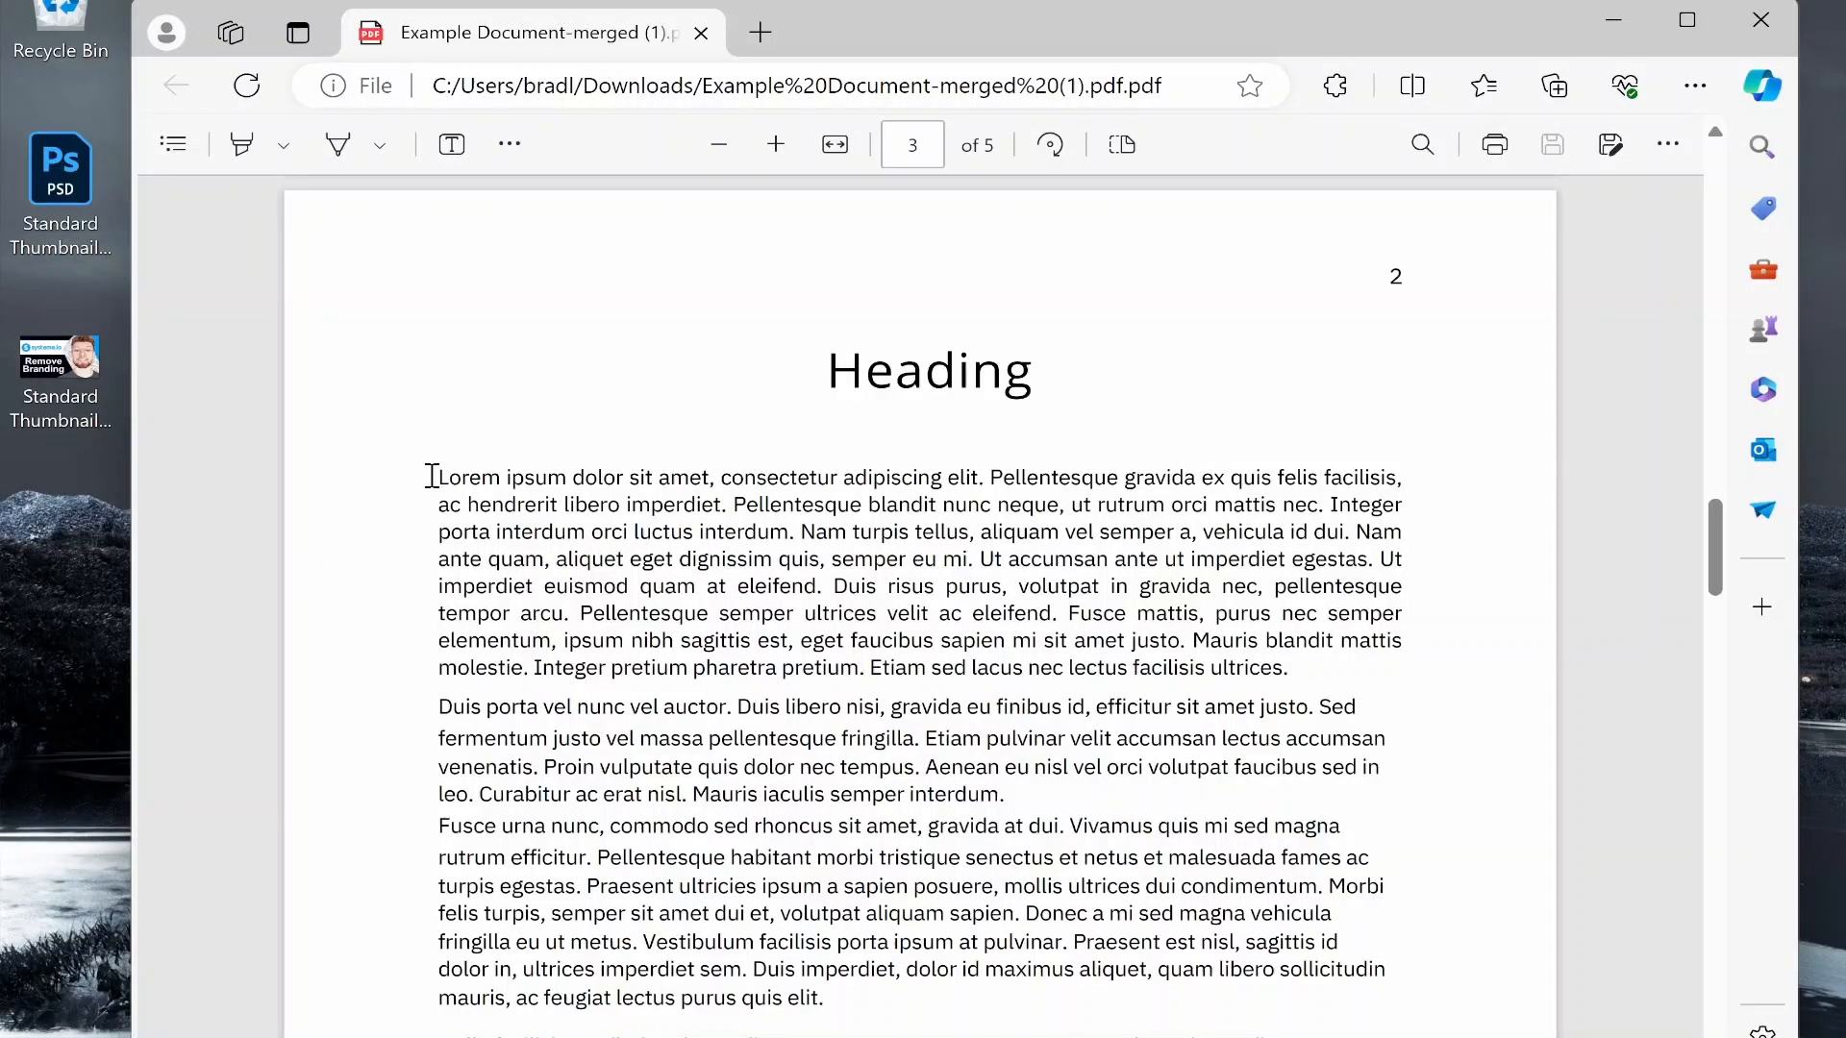
Step: Search for Sejda in the browser and go to the sejda.com site
left_click_drag(439, 477, 707, 477)
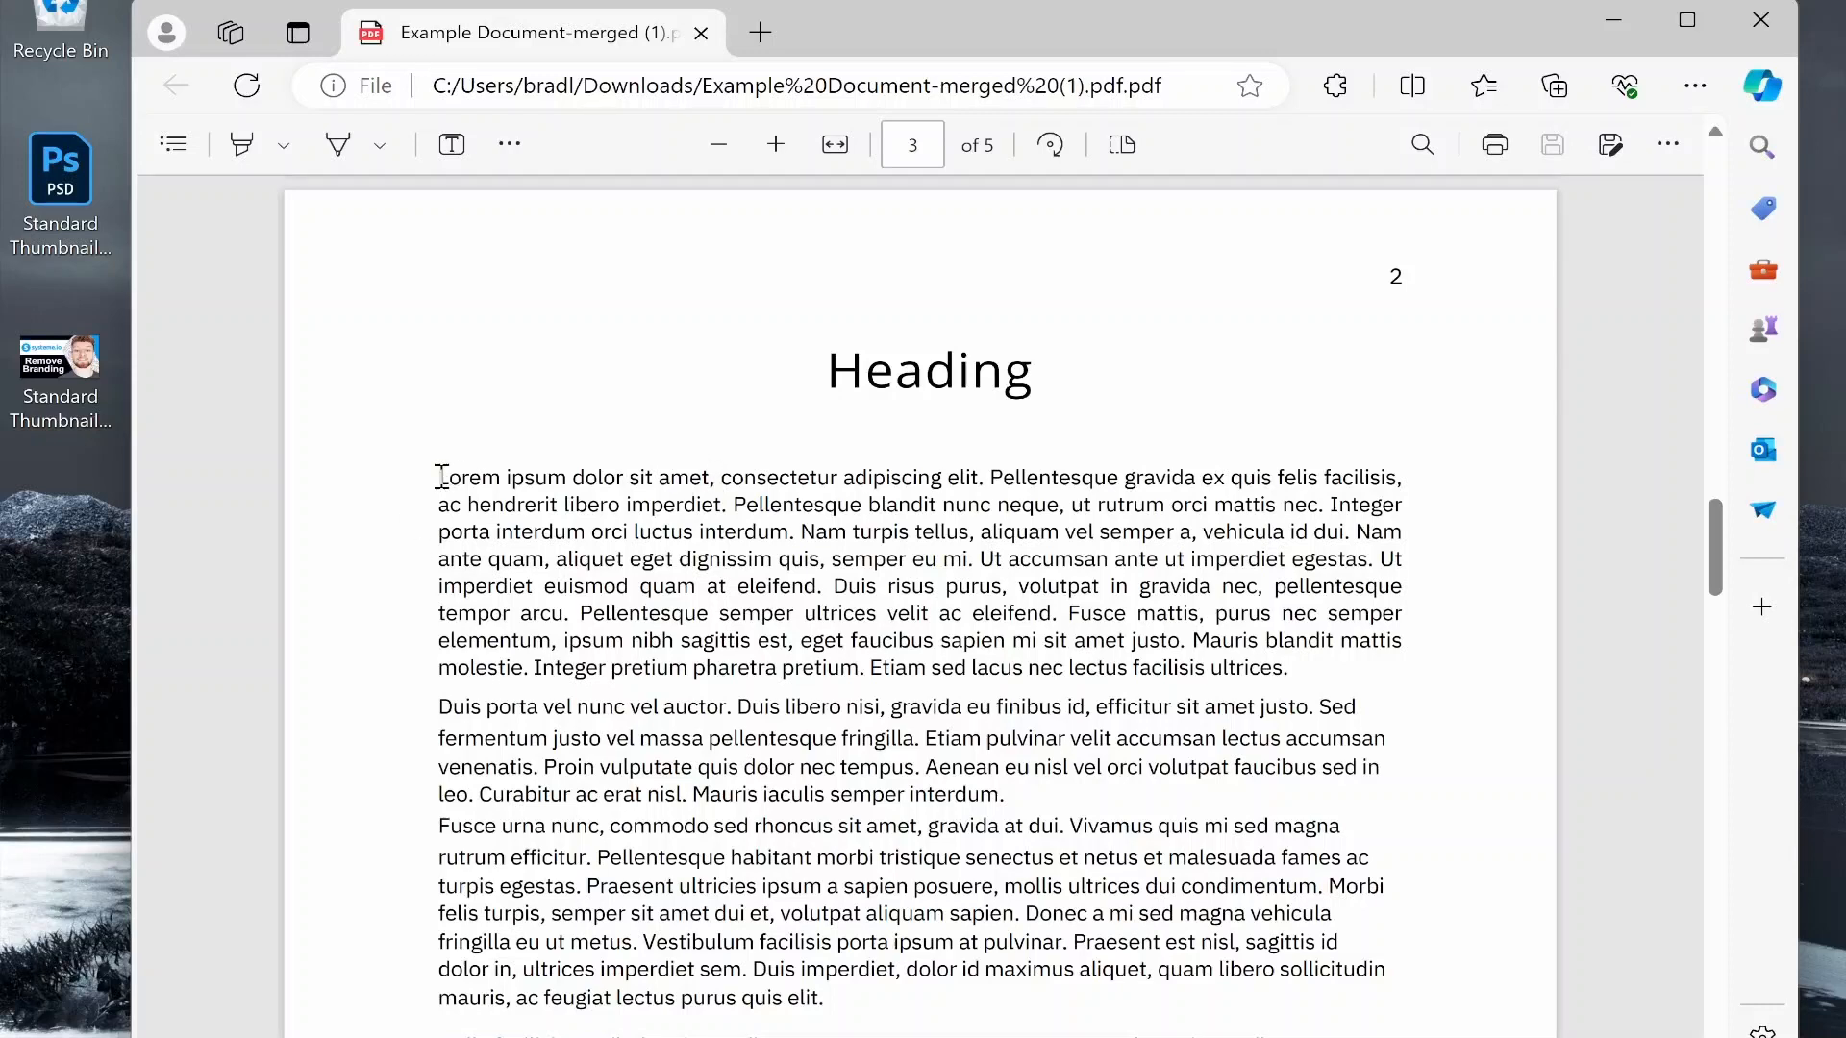
left_click_drag(438, 477, 712, 477)
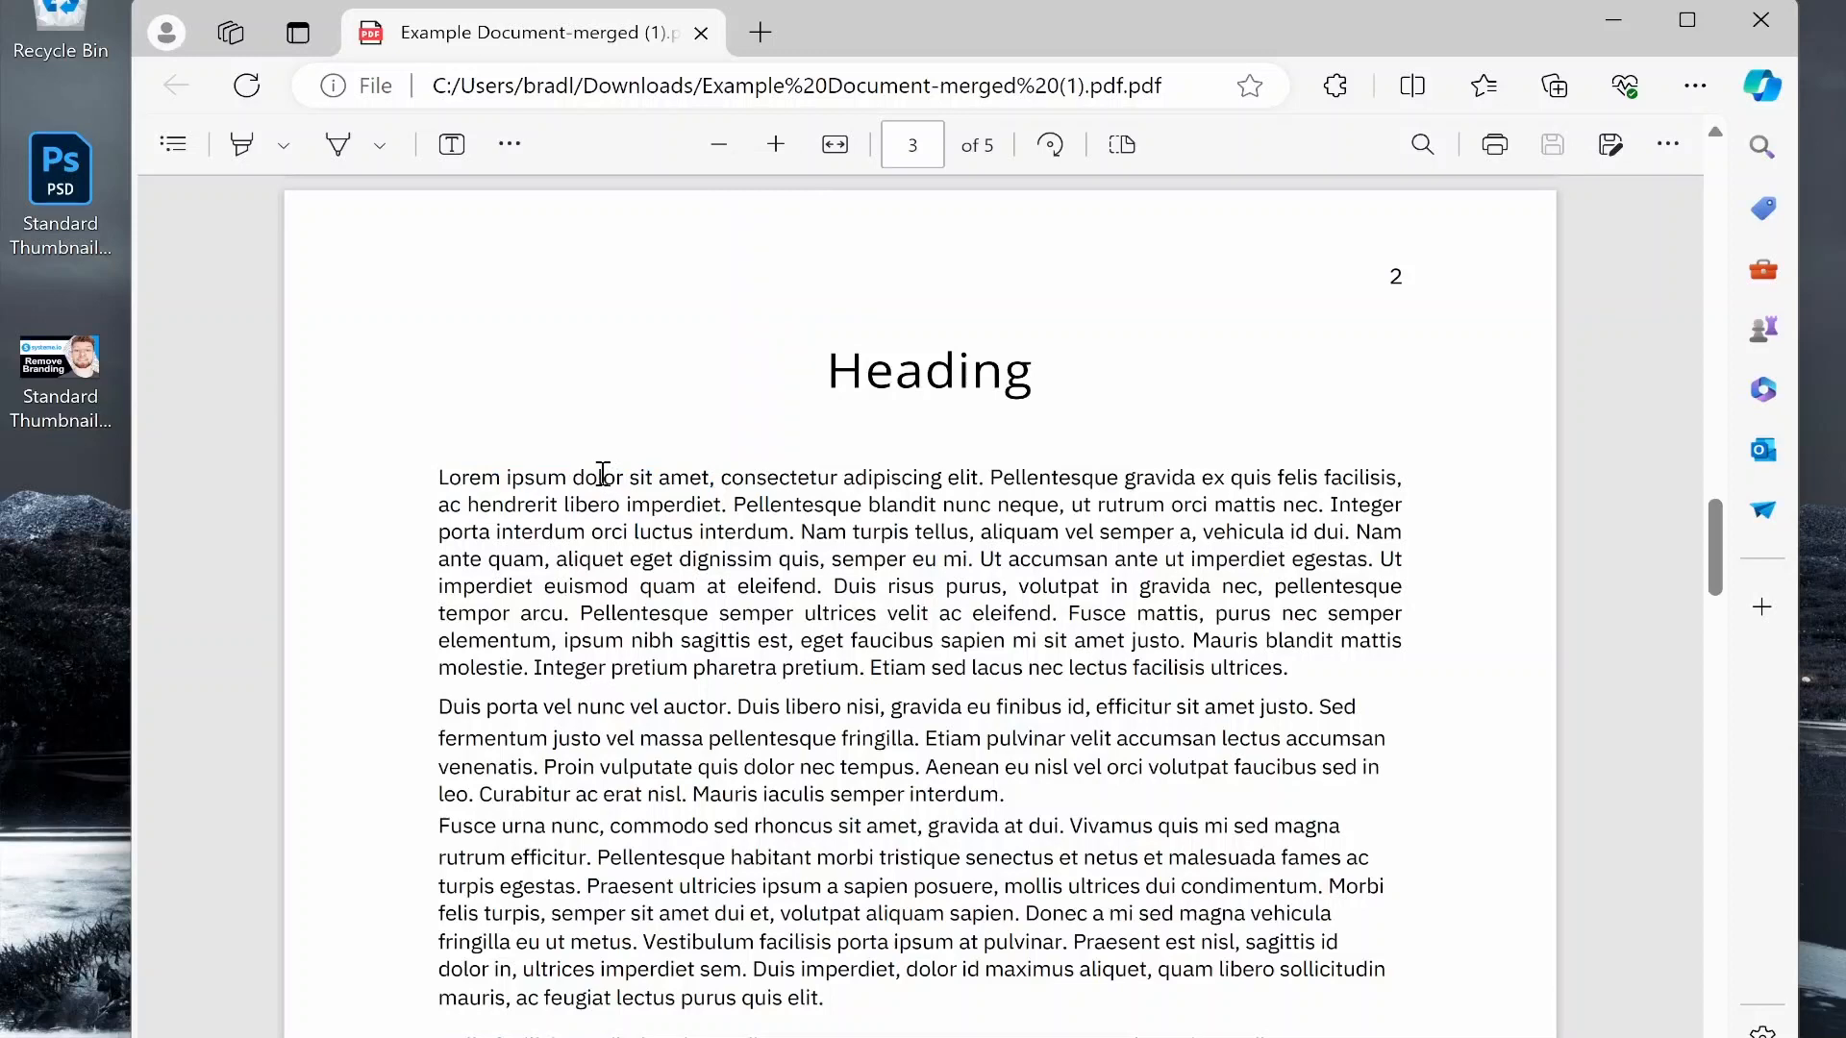
mouse_move(630, 465)
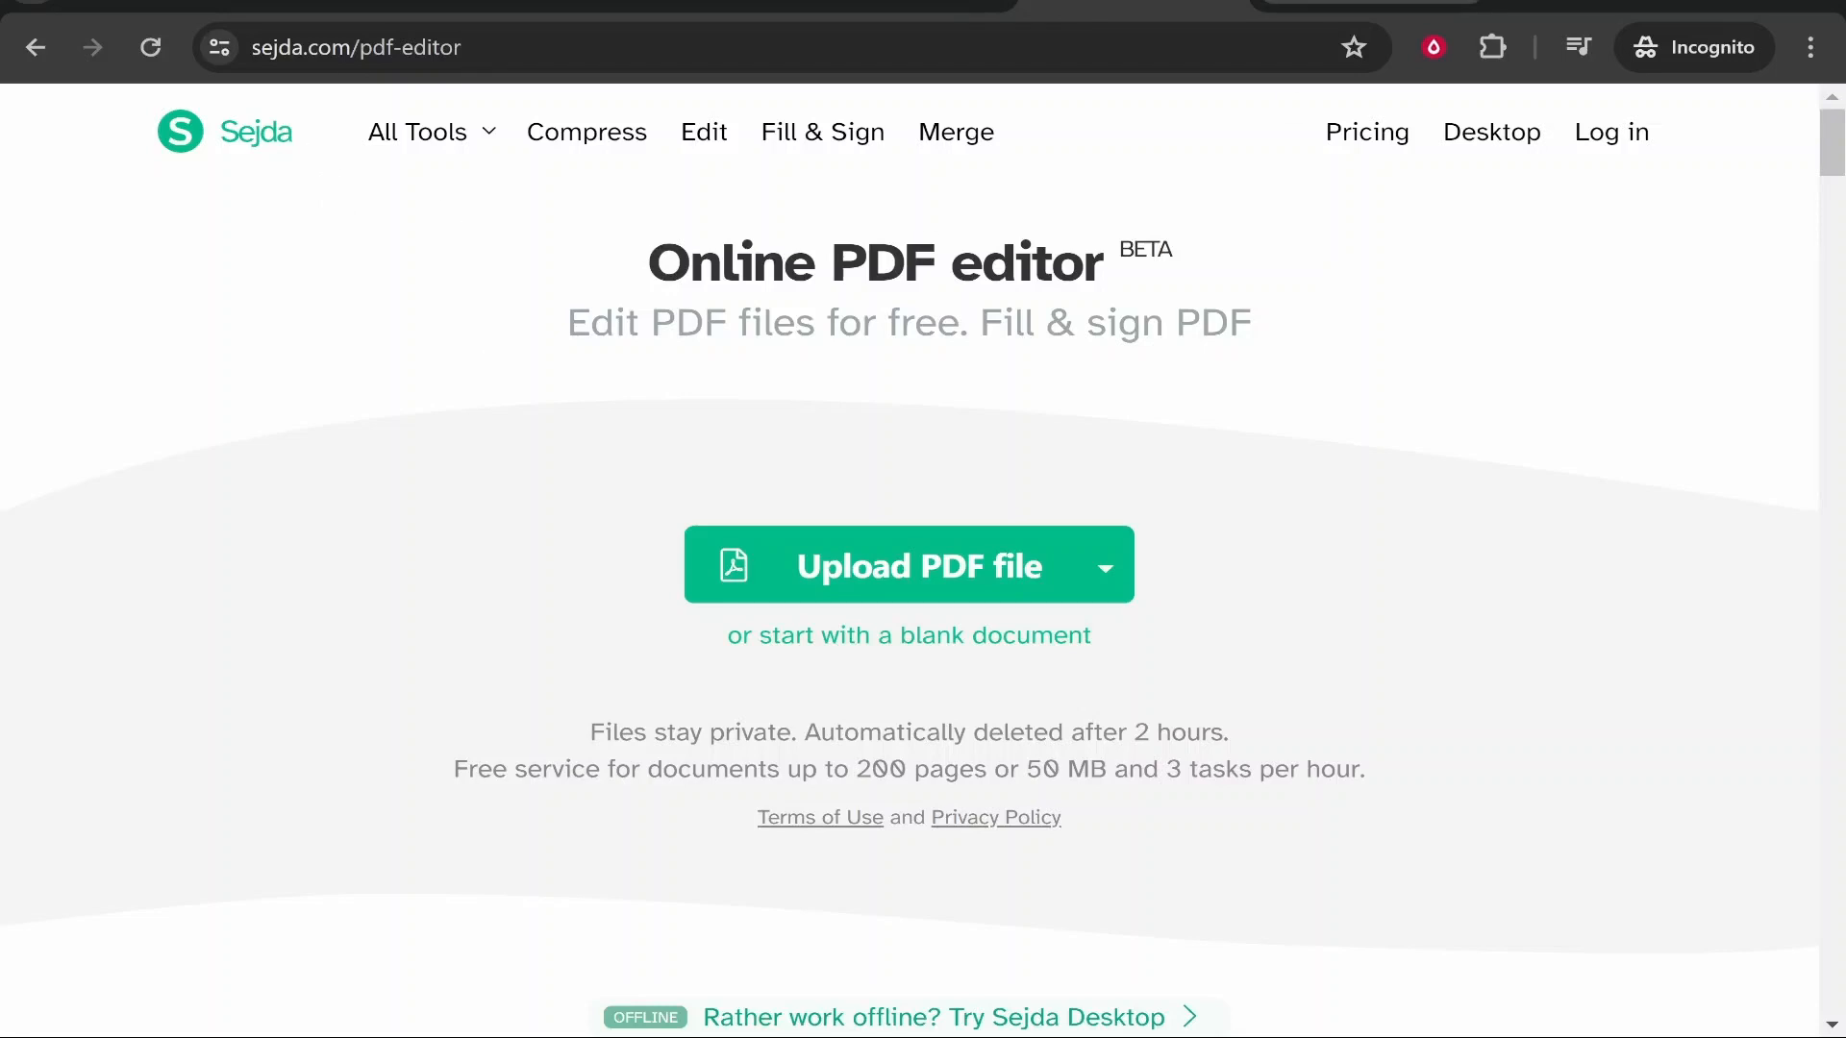
mouse_move(228, 163)
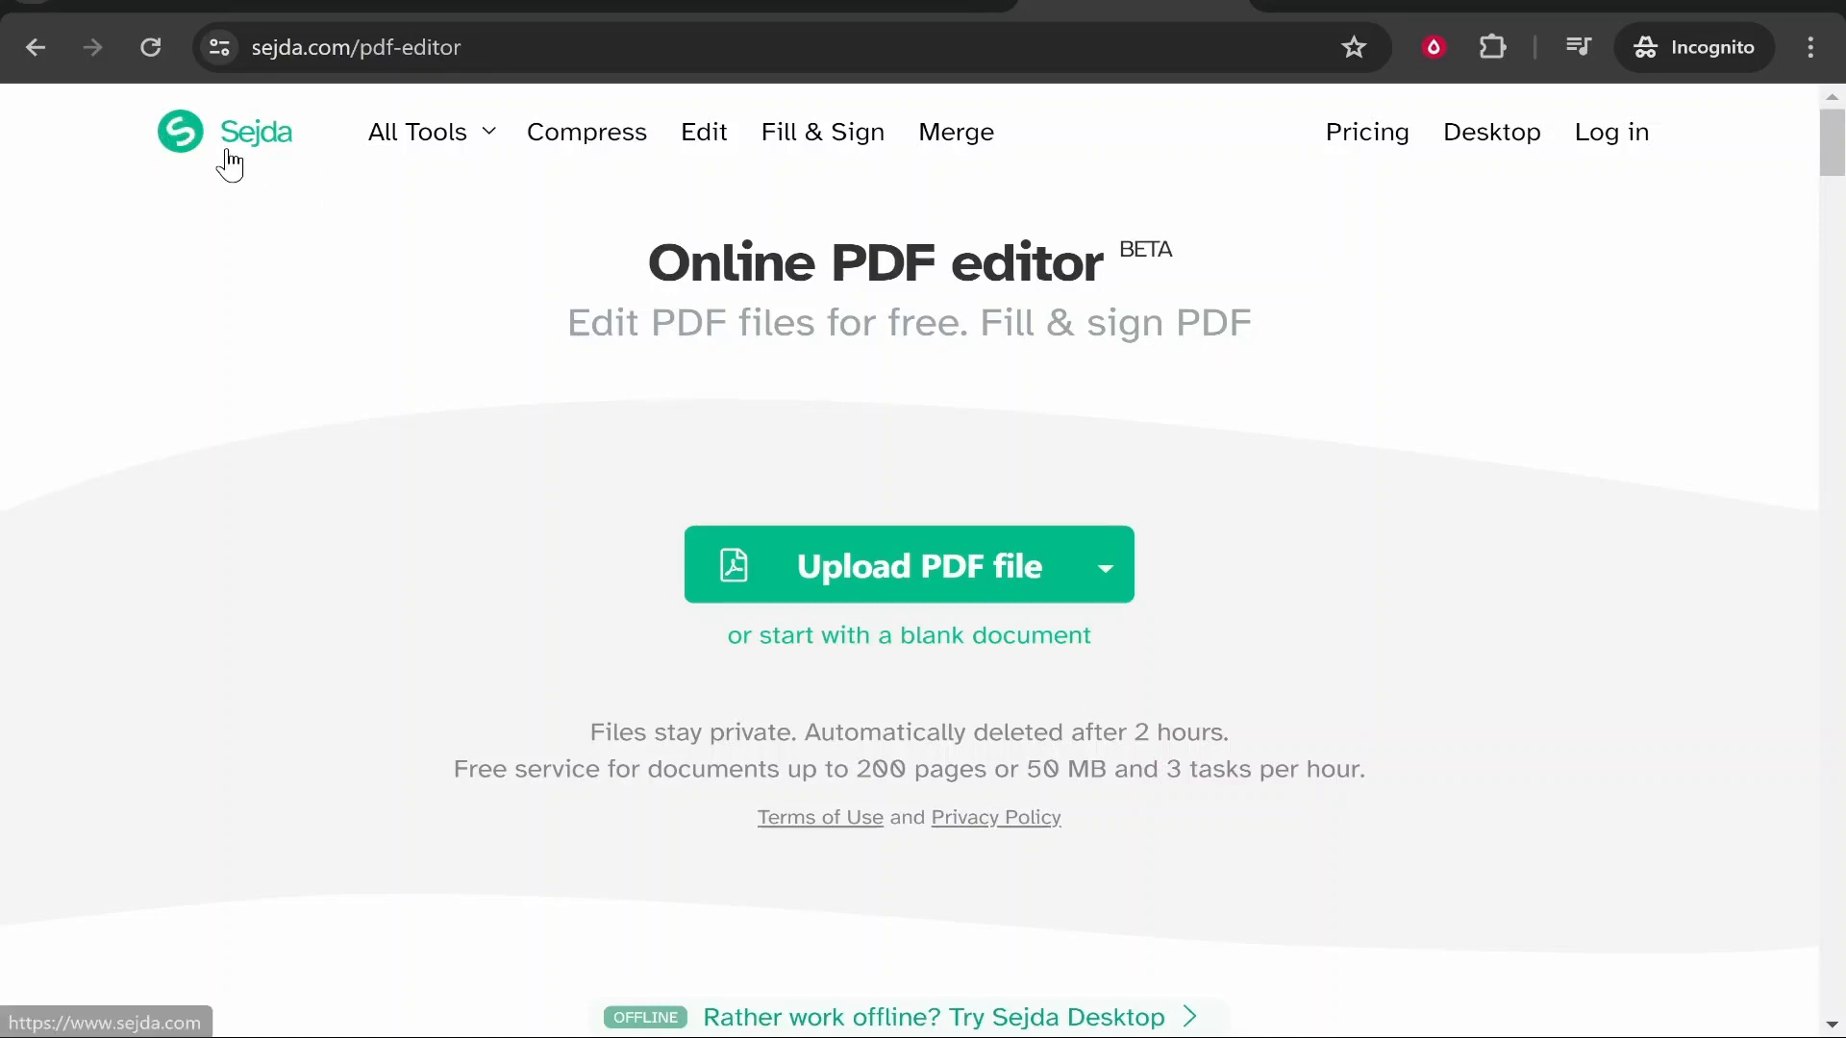
mouse_move(298, 142)
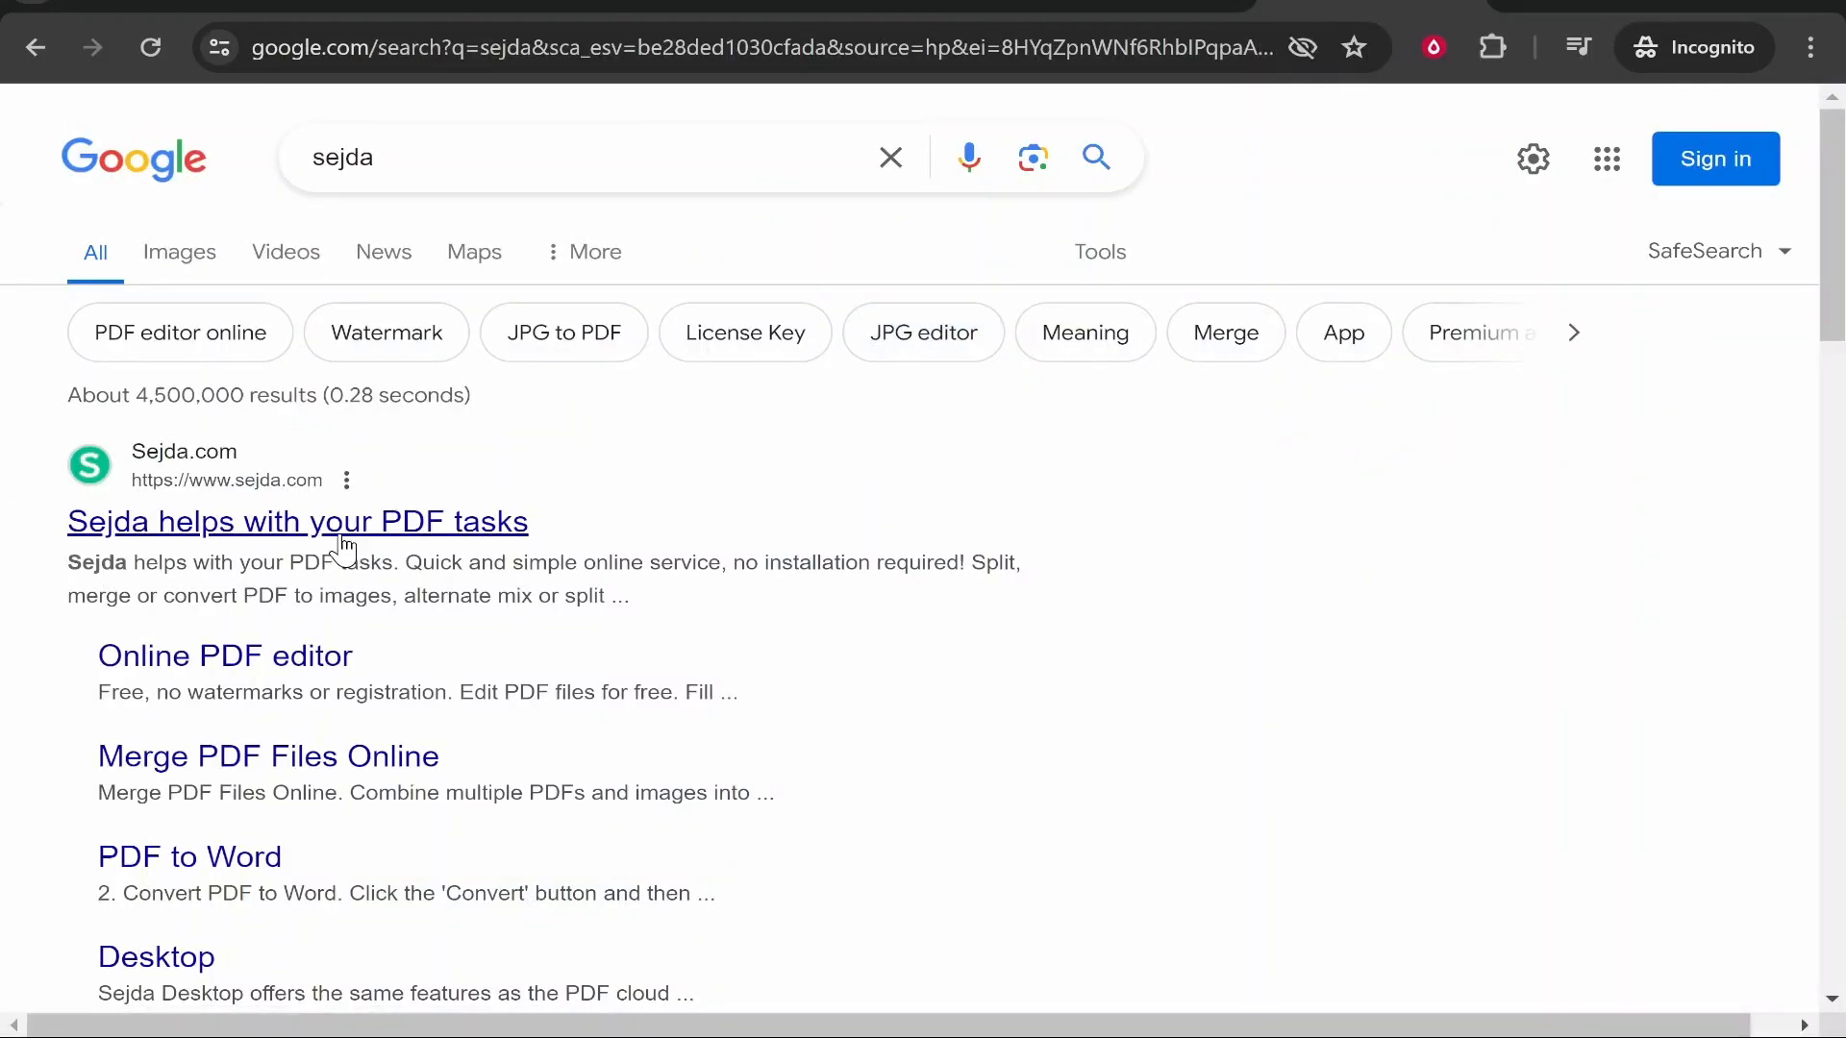
left_click(297, 522)
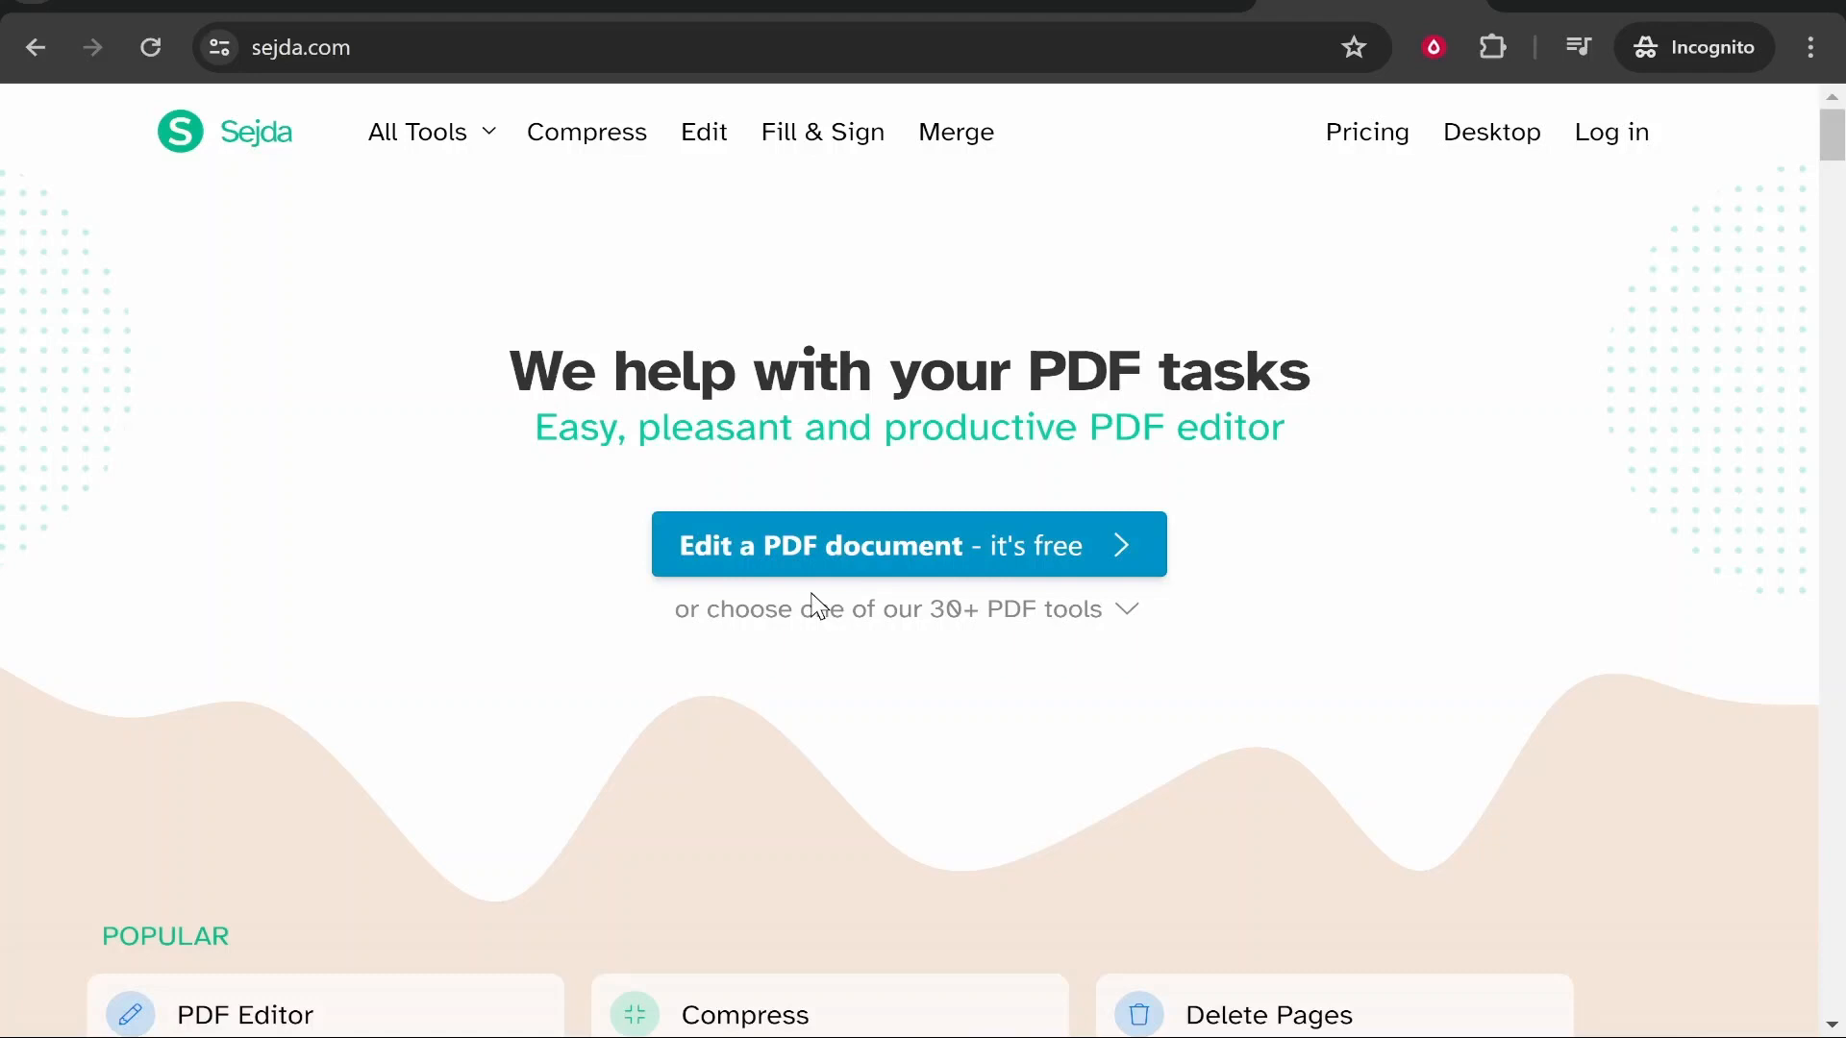
mouse_move(877, 570)
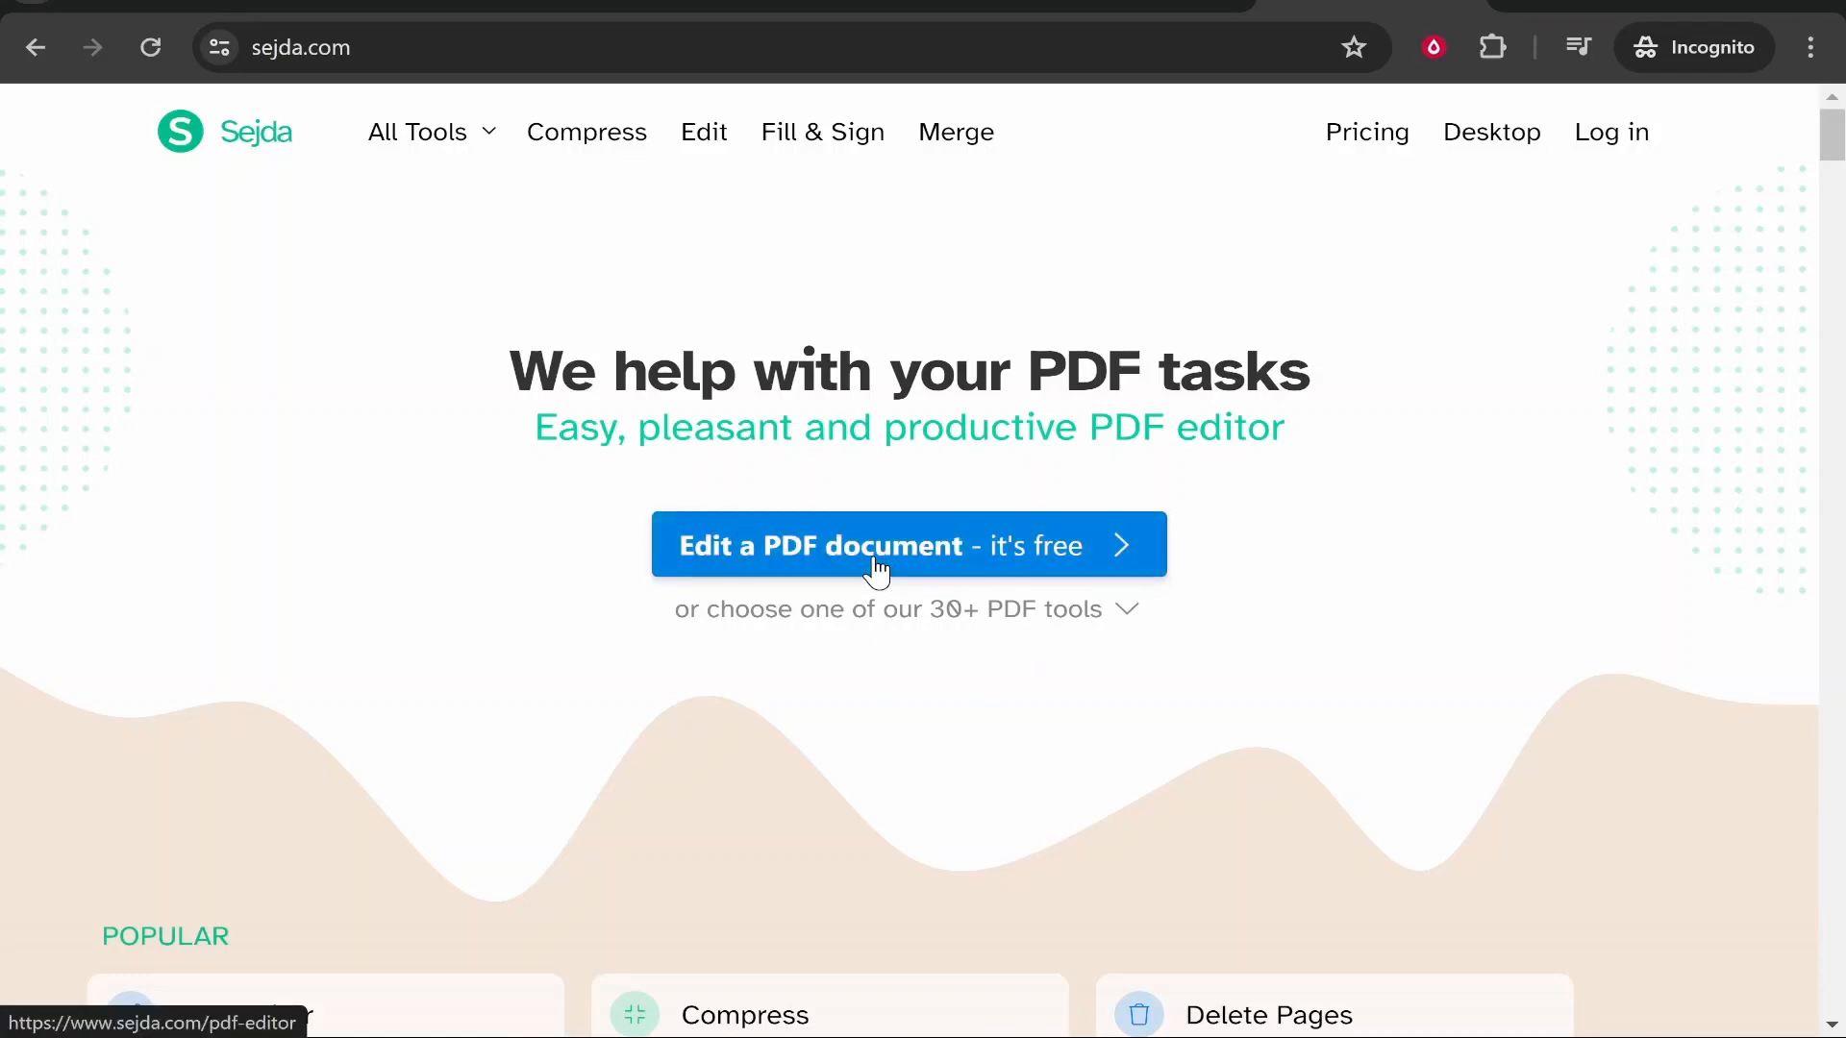
Step: Start 'Edit a PDF document' and upload the example PDF with the cover page
left_click(874, 559)
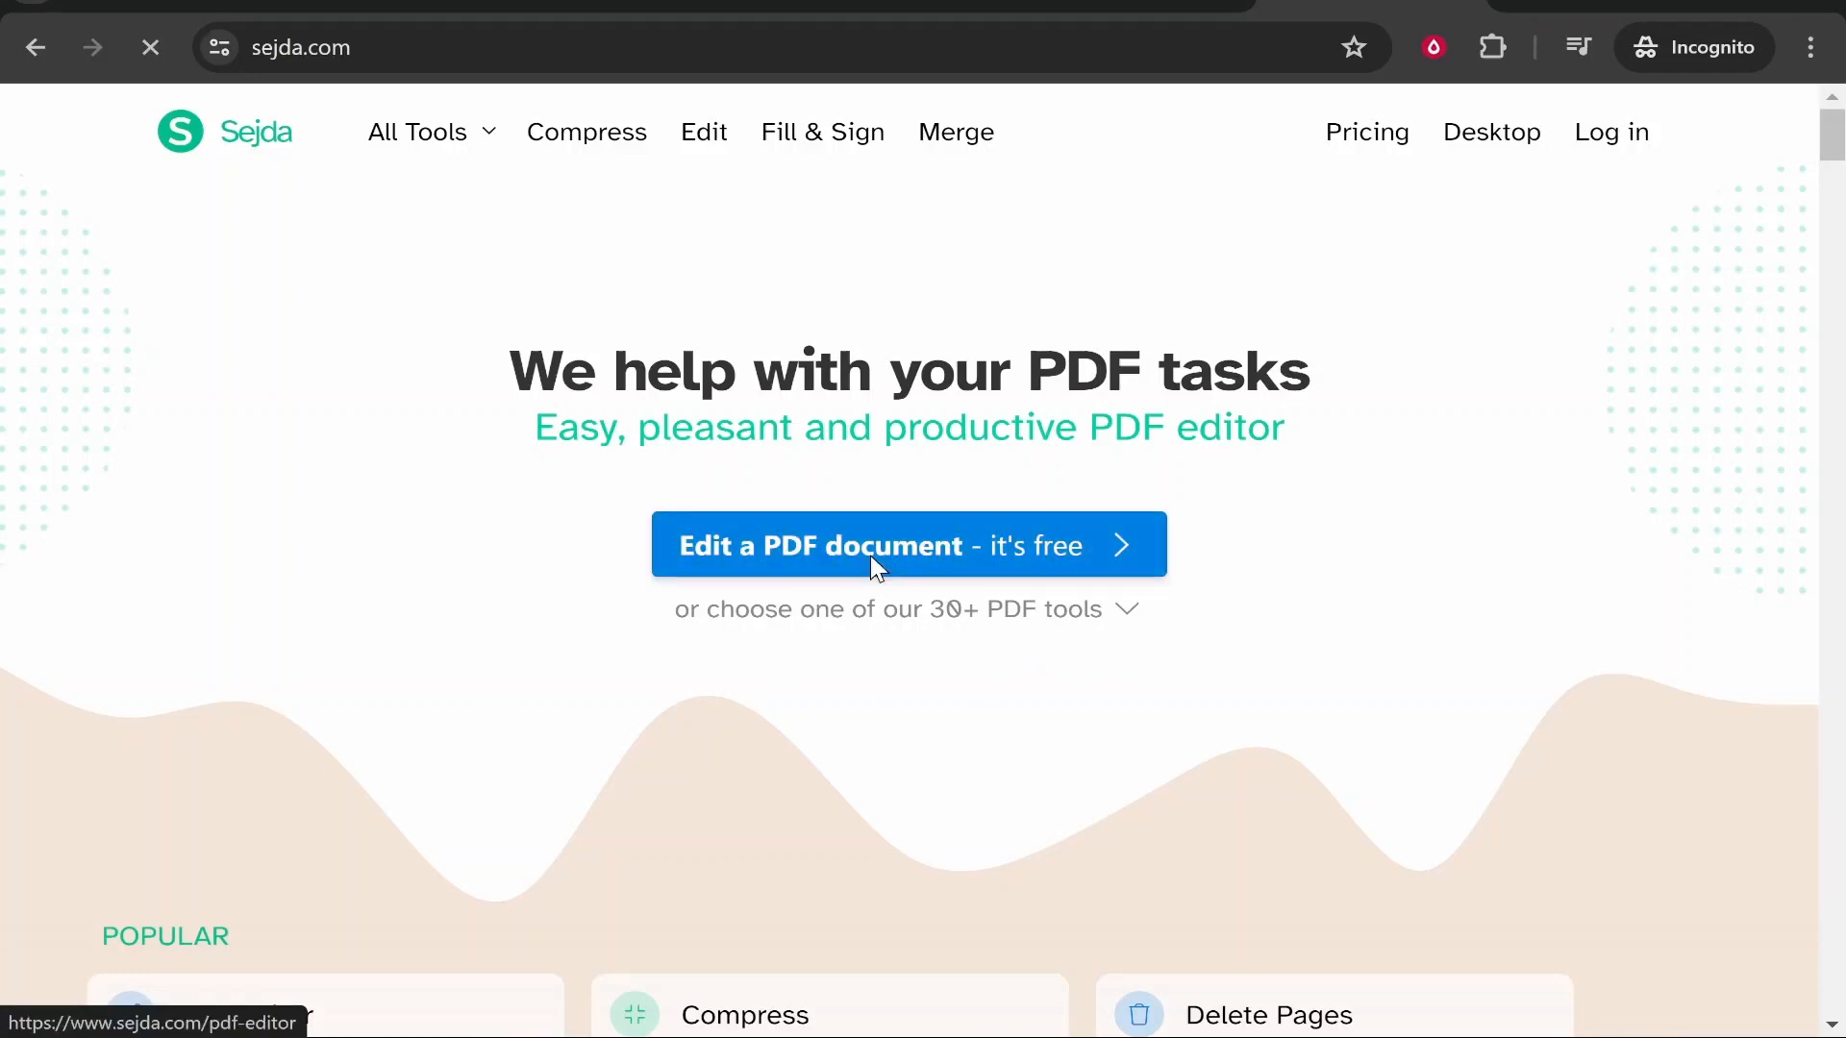
left_click(874, 544)
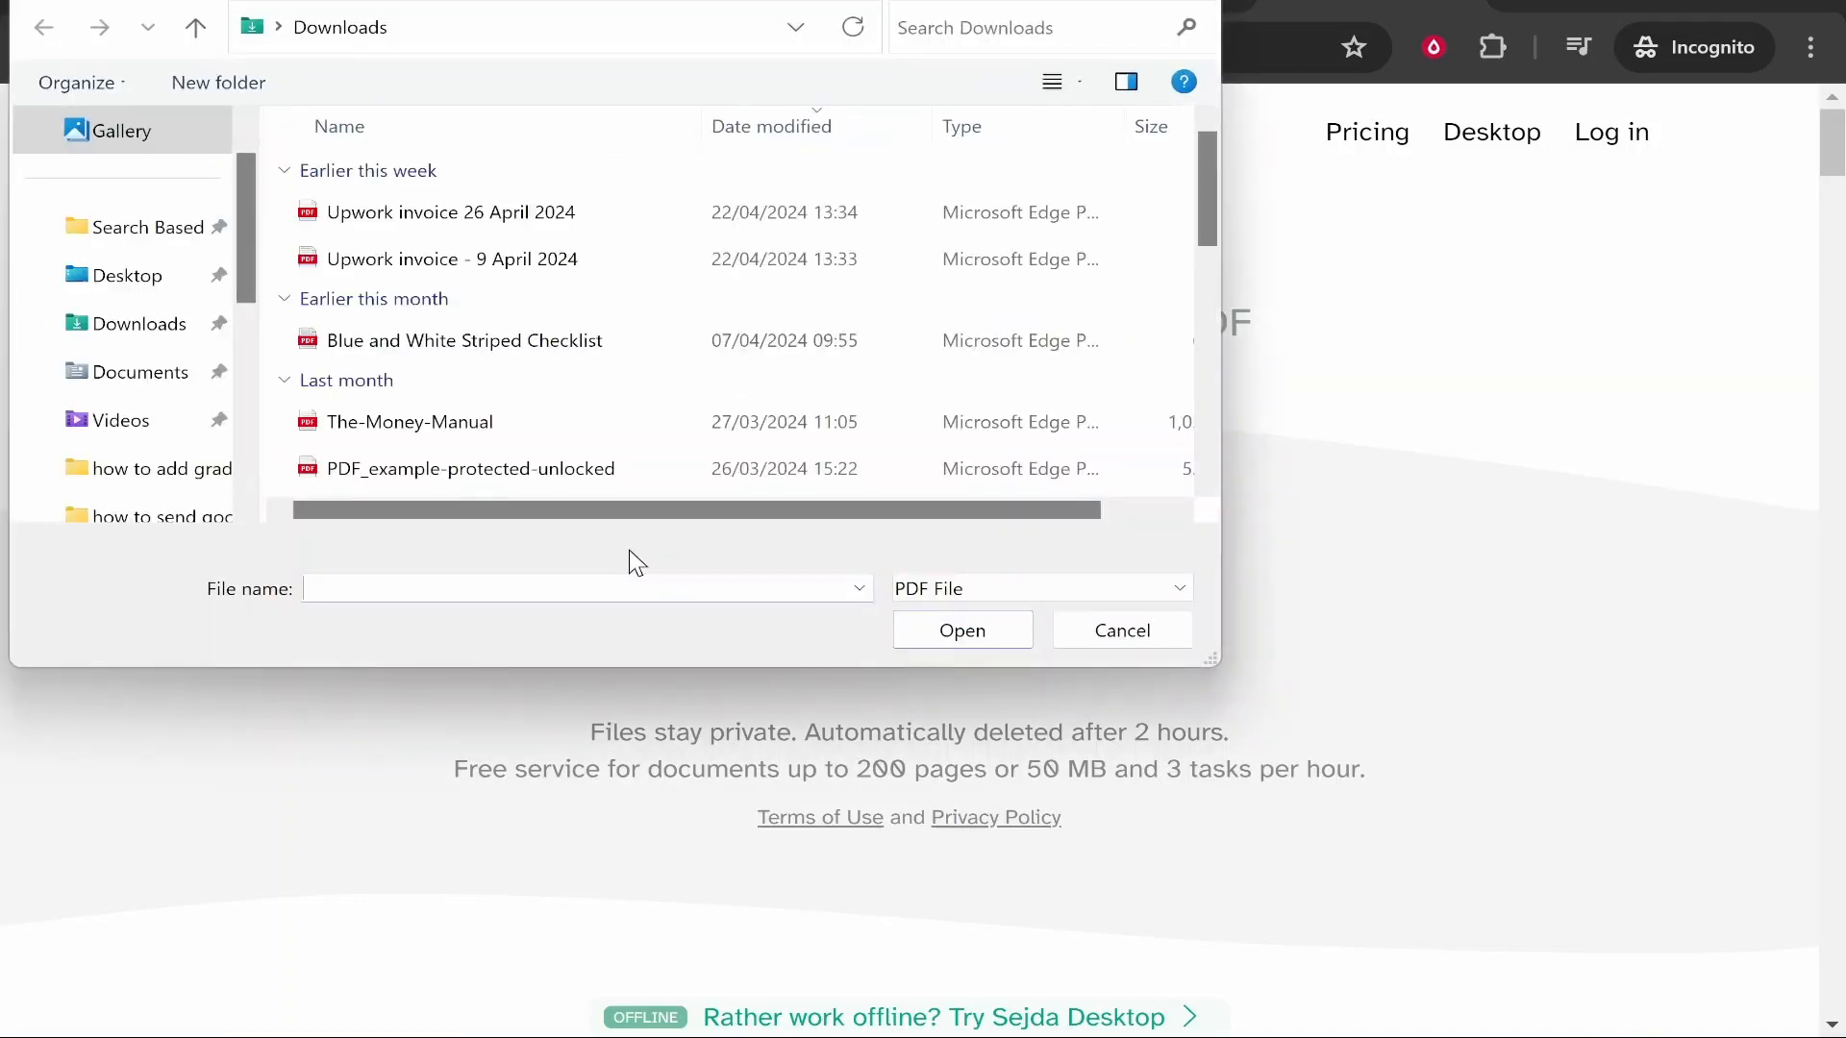
scroll("down", 3)
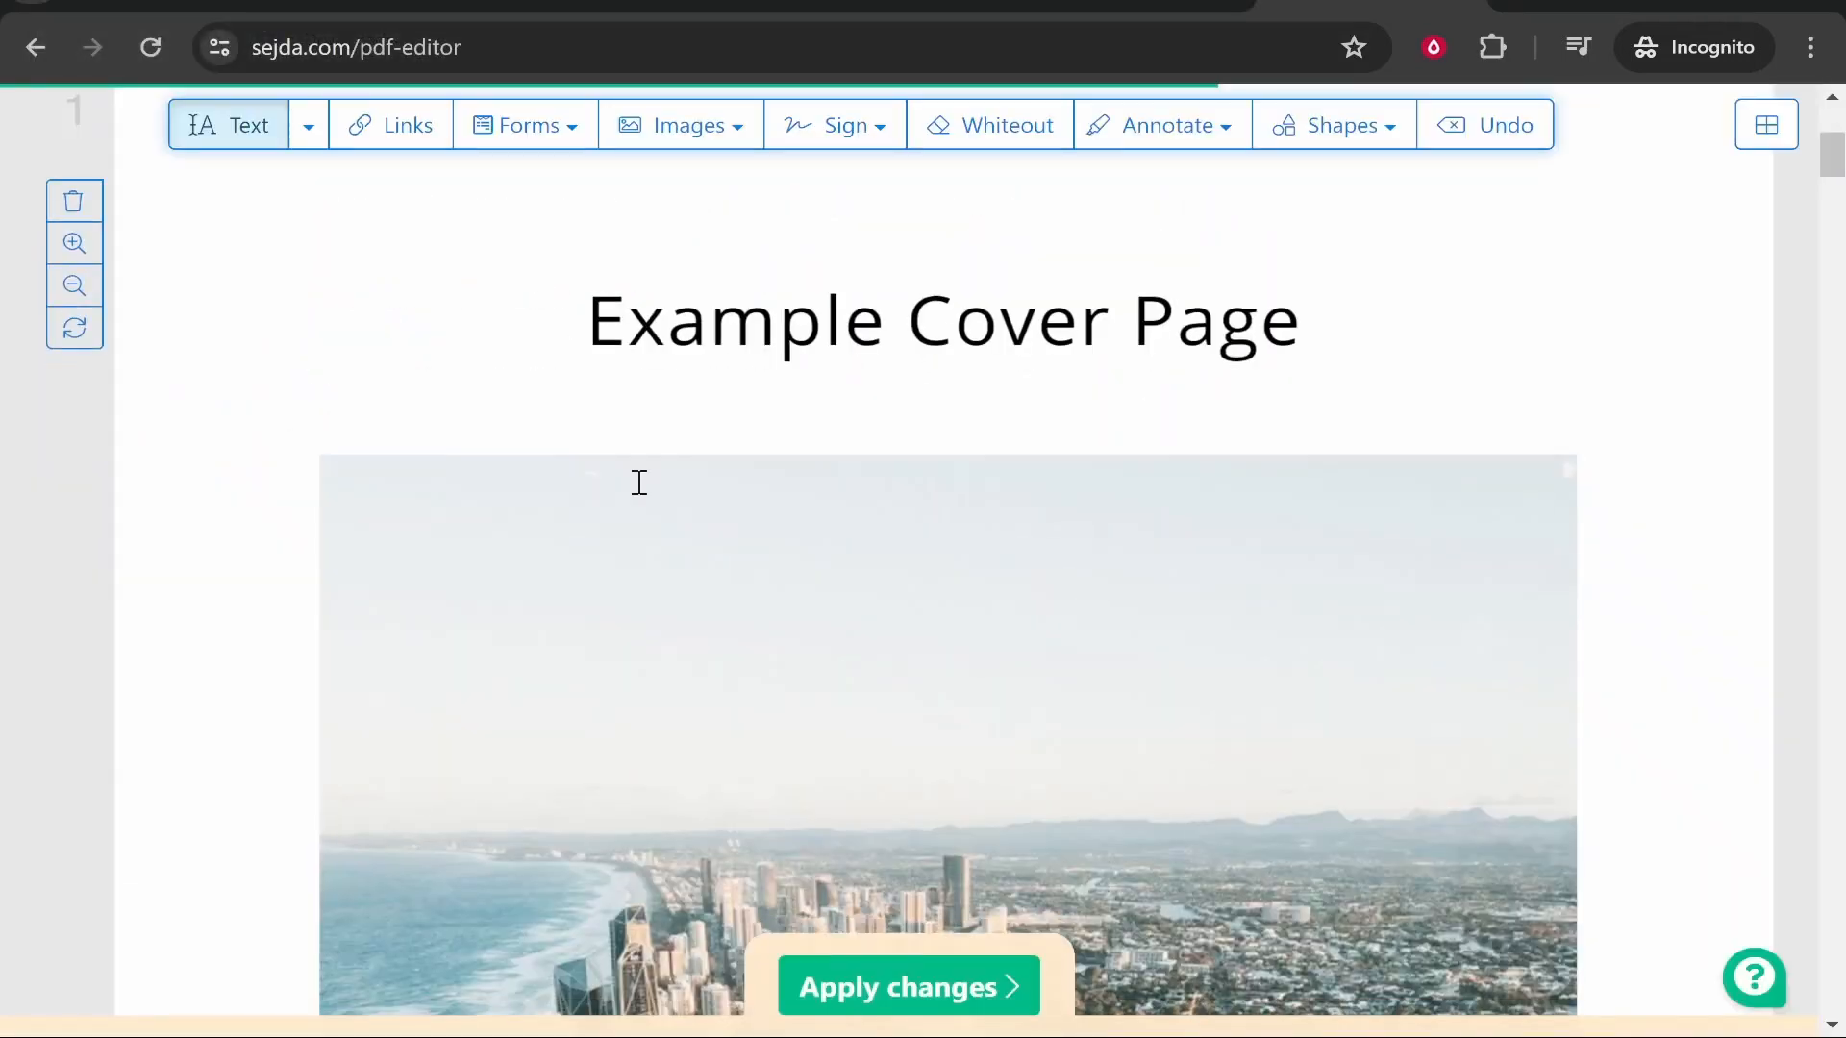
Step: Scroll to page 3 and draw a whiteout box over the second paragraph's opening line
scroll("down", 3)
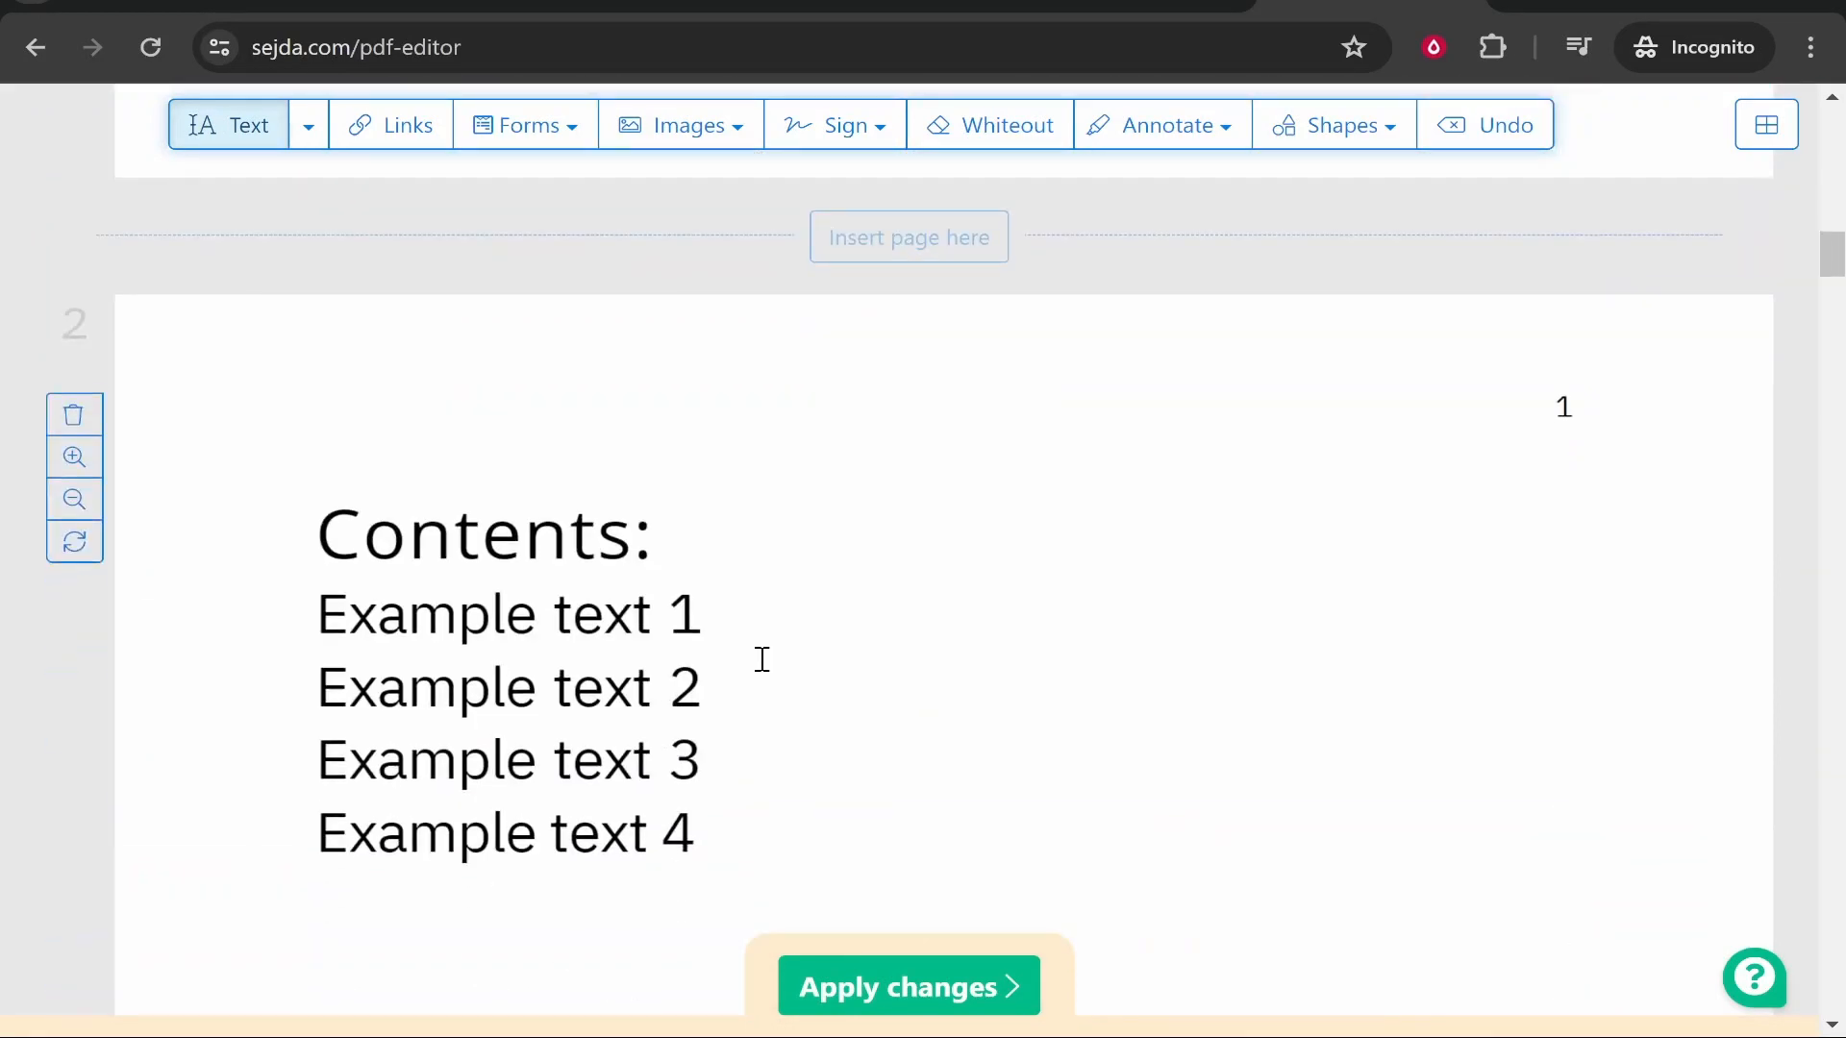
scroll("down", 3)
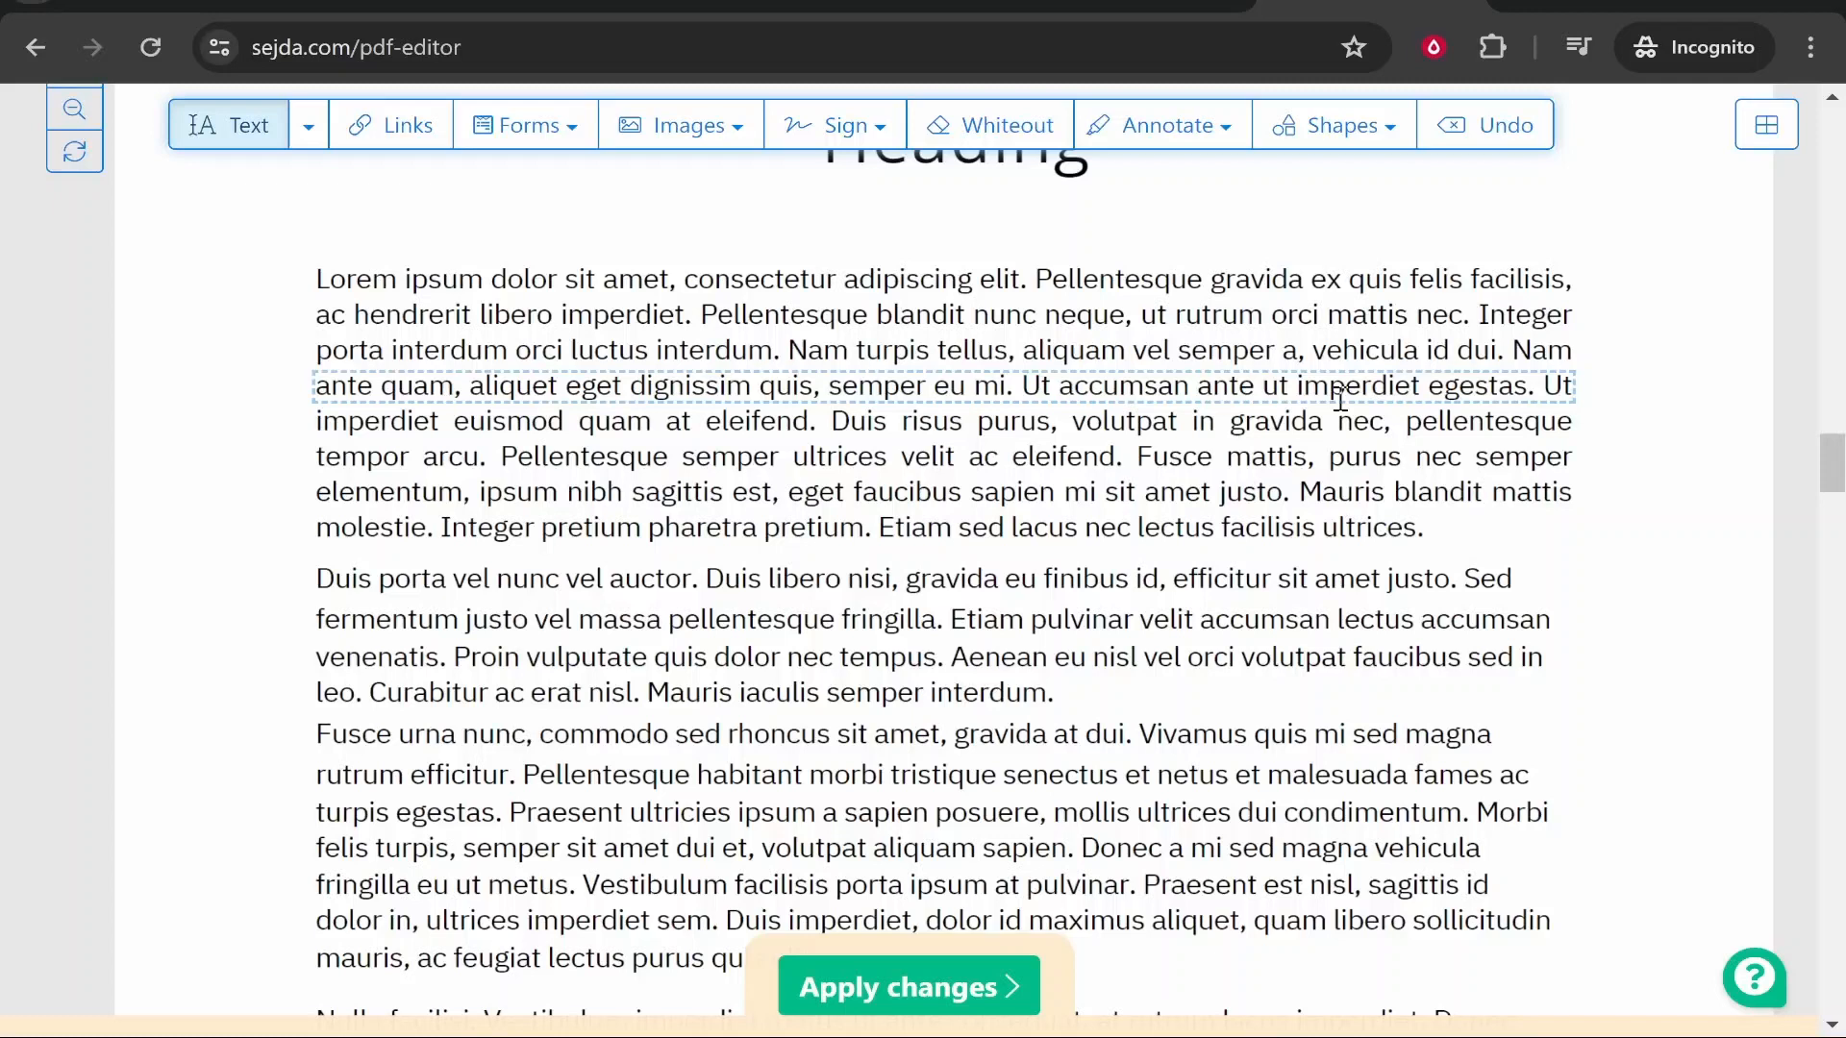
left_click(354, 578)
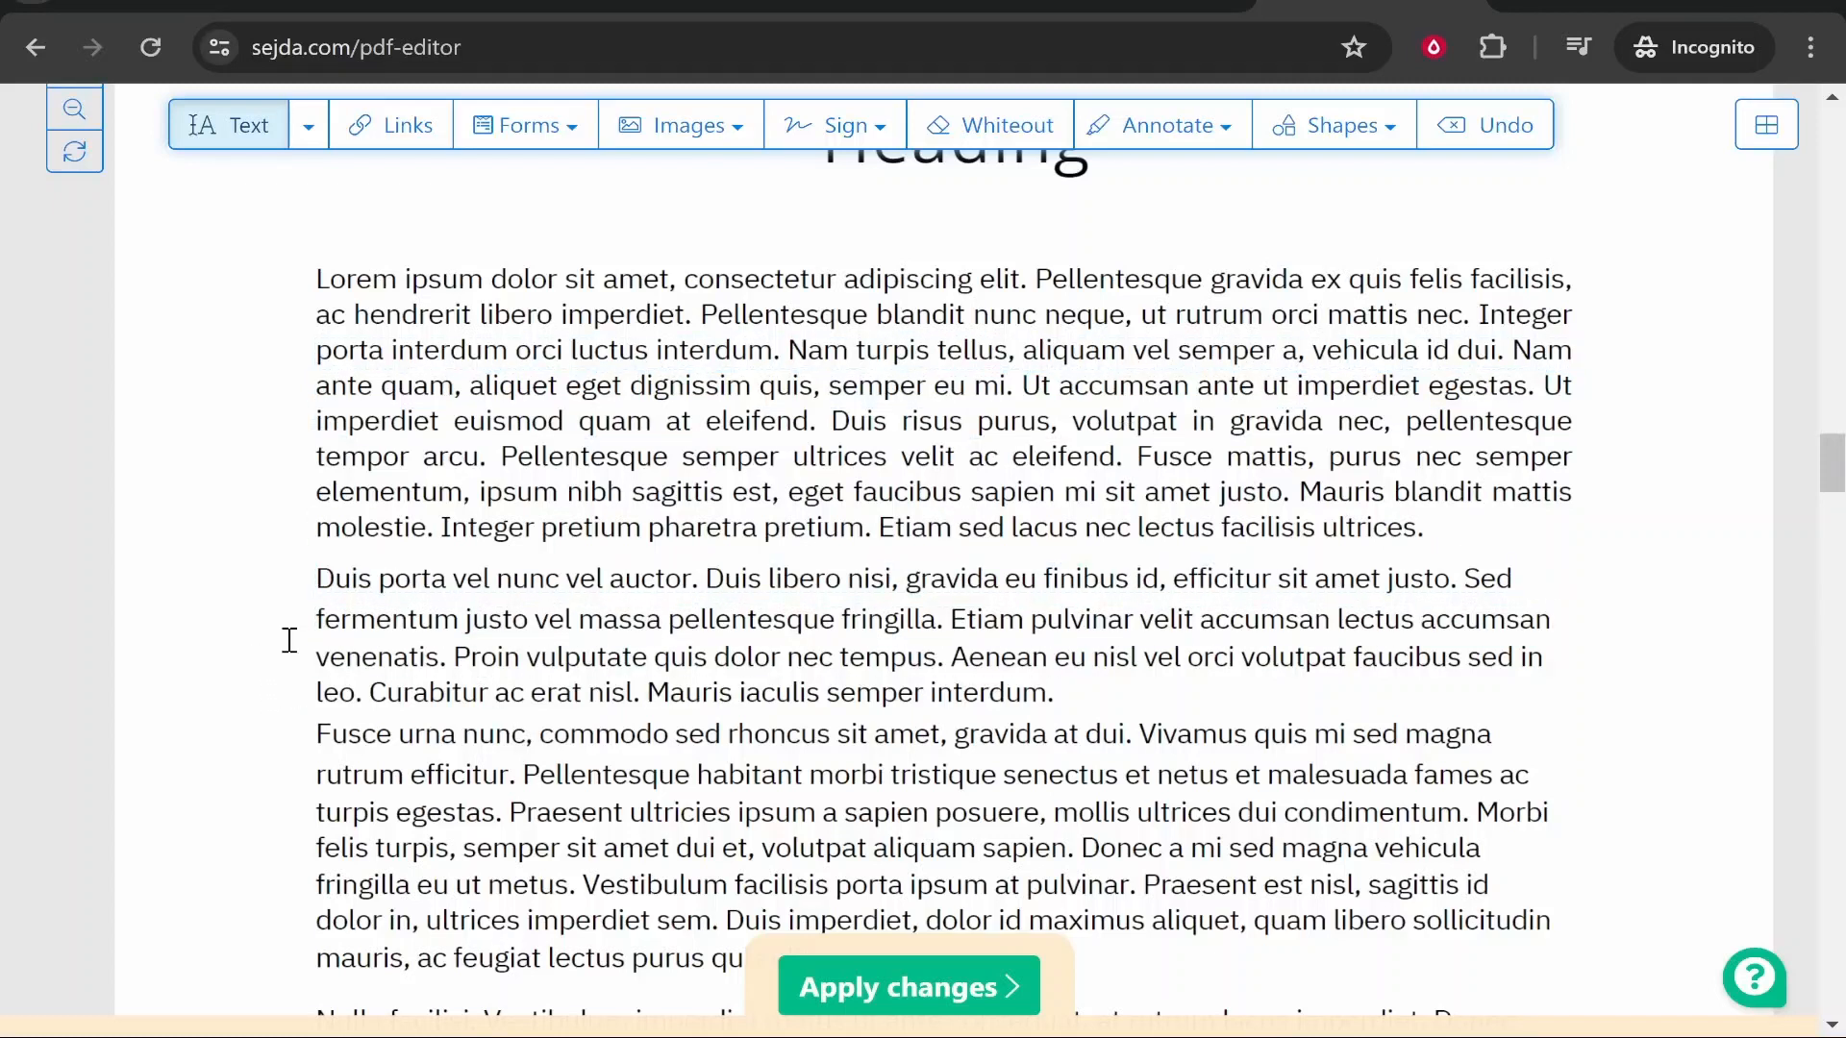
left_click(1056, 578)
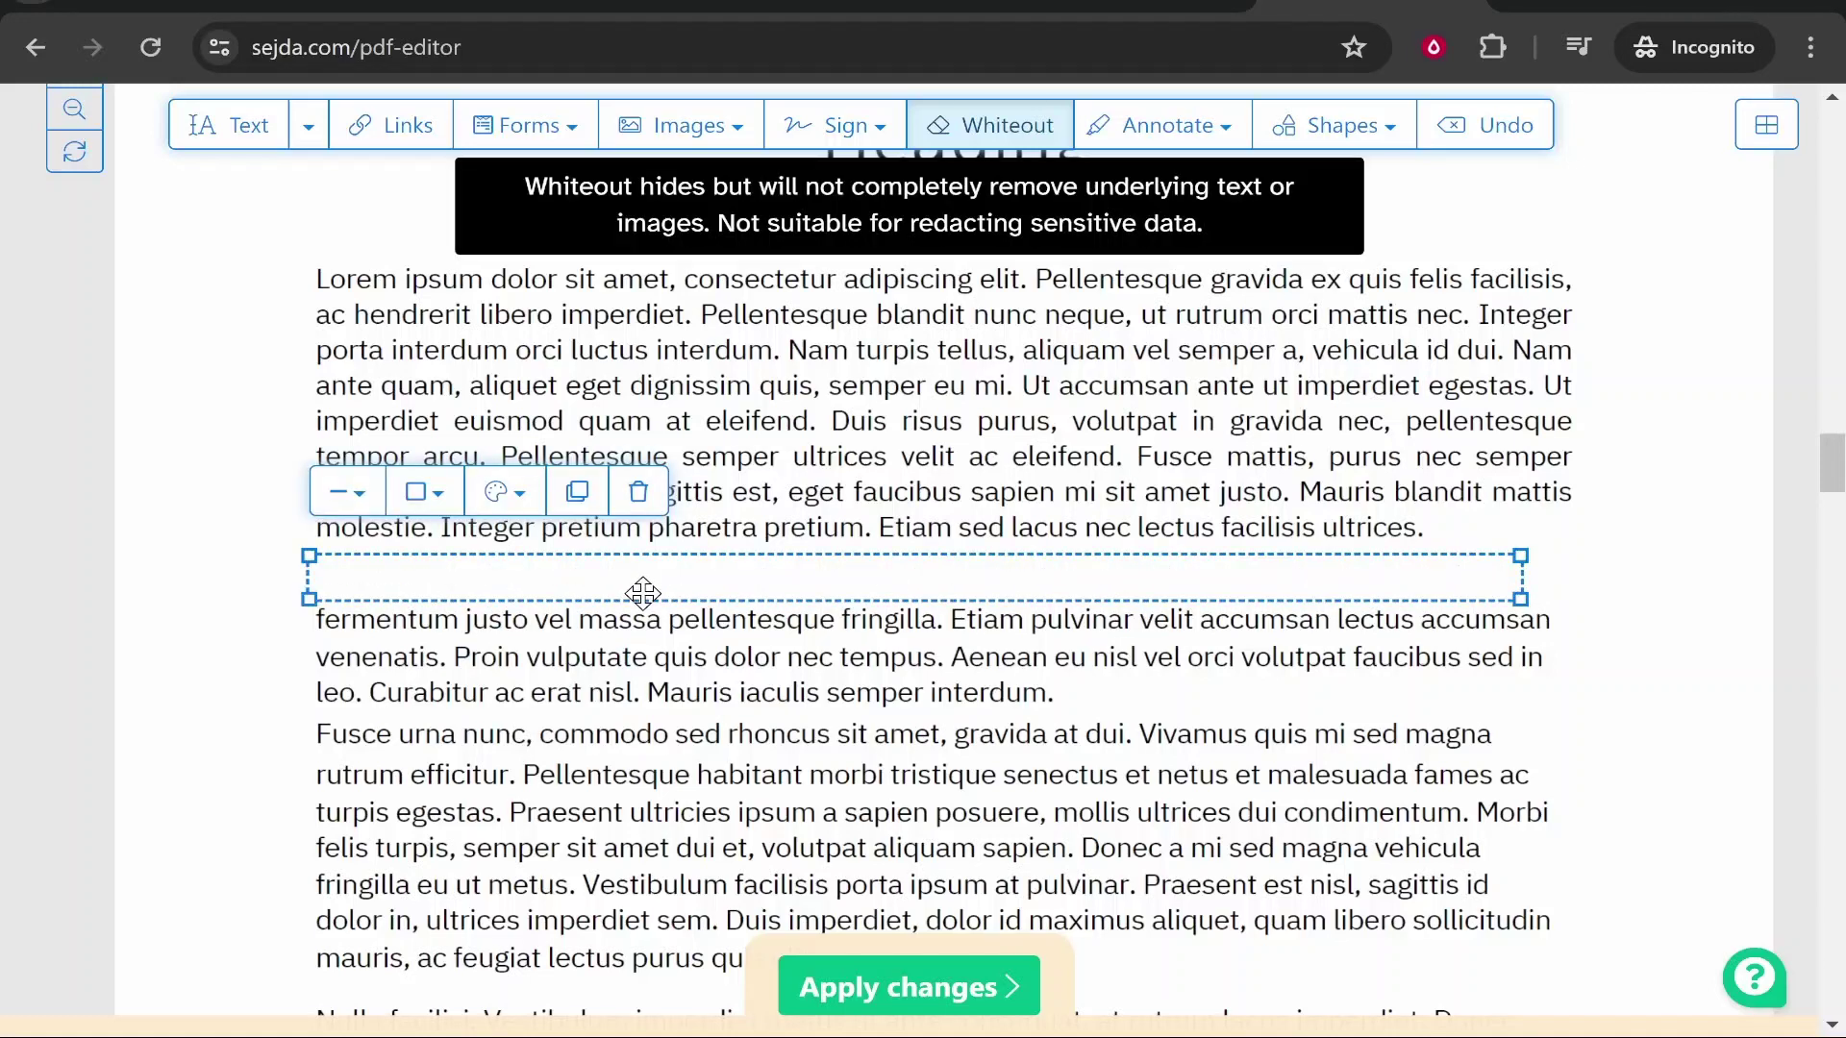
mouse_move(516, 503)
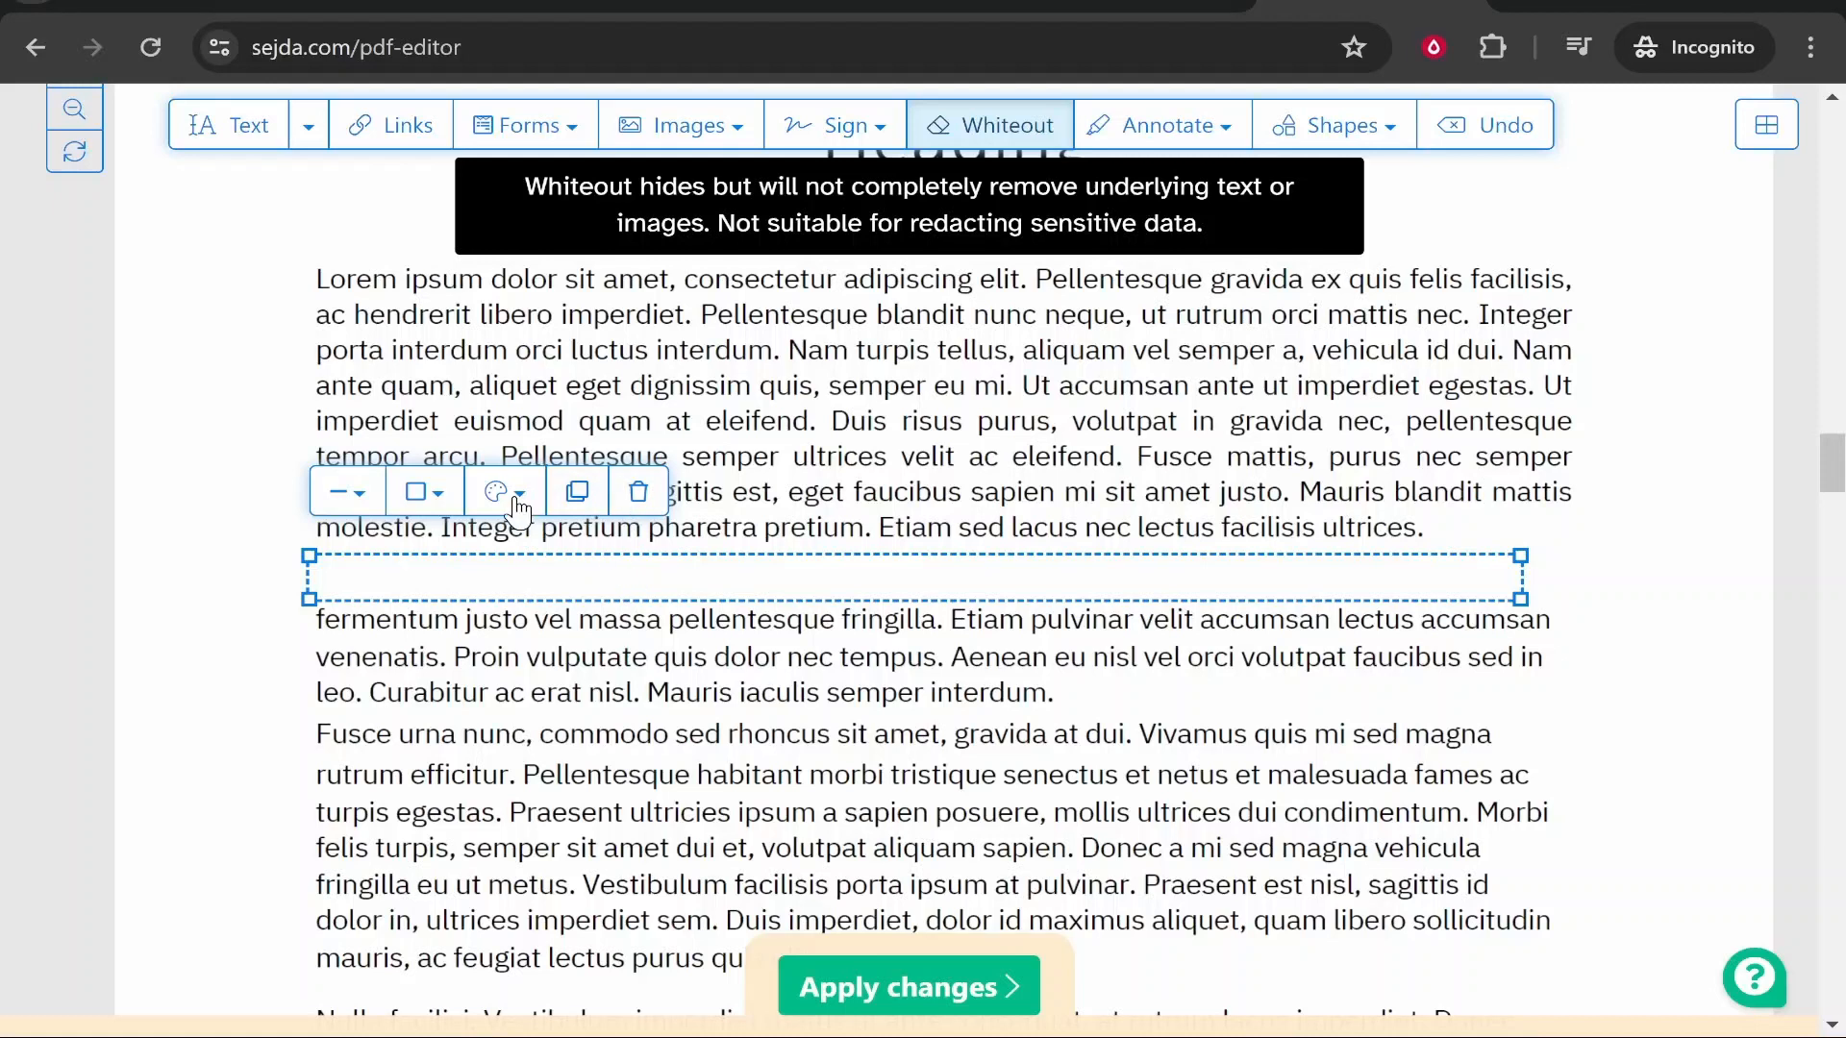
mouse_move(504, 492)
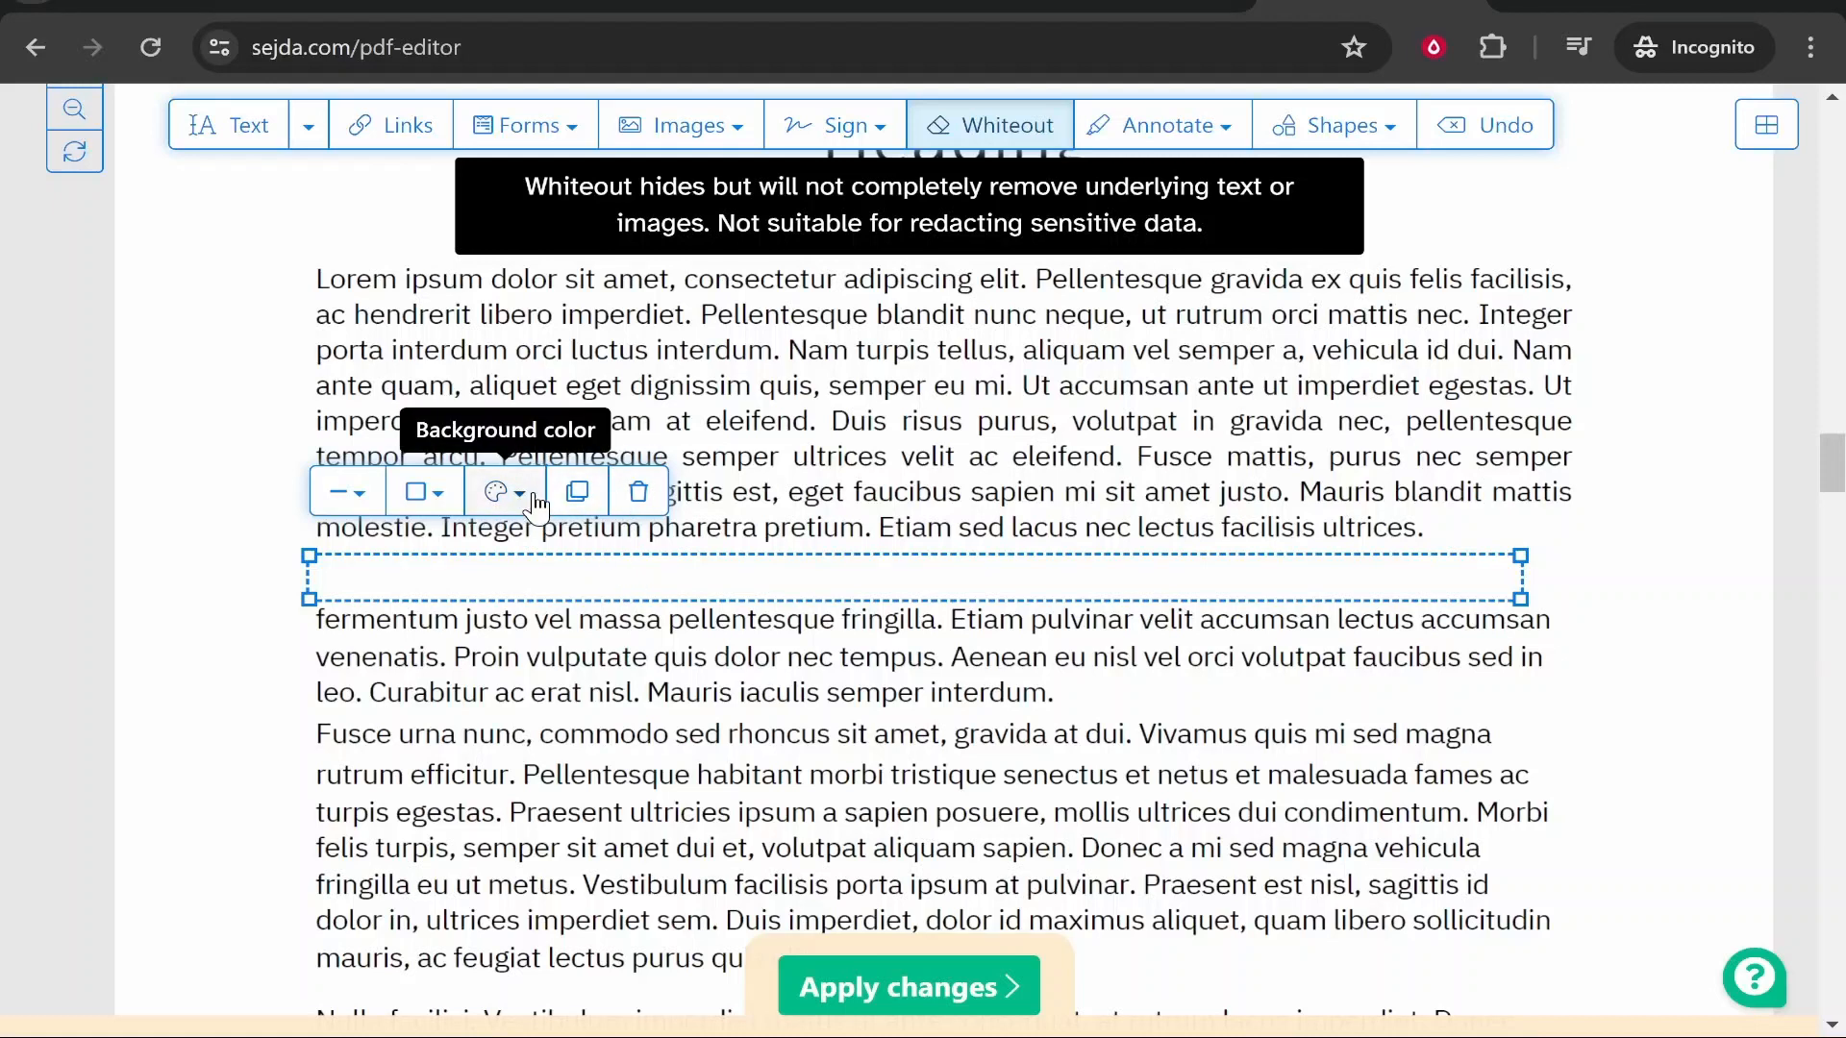
Step: Set the whiteout rectangle's background colour to black
left_click(496, 491)
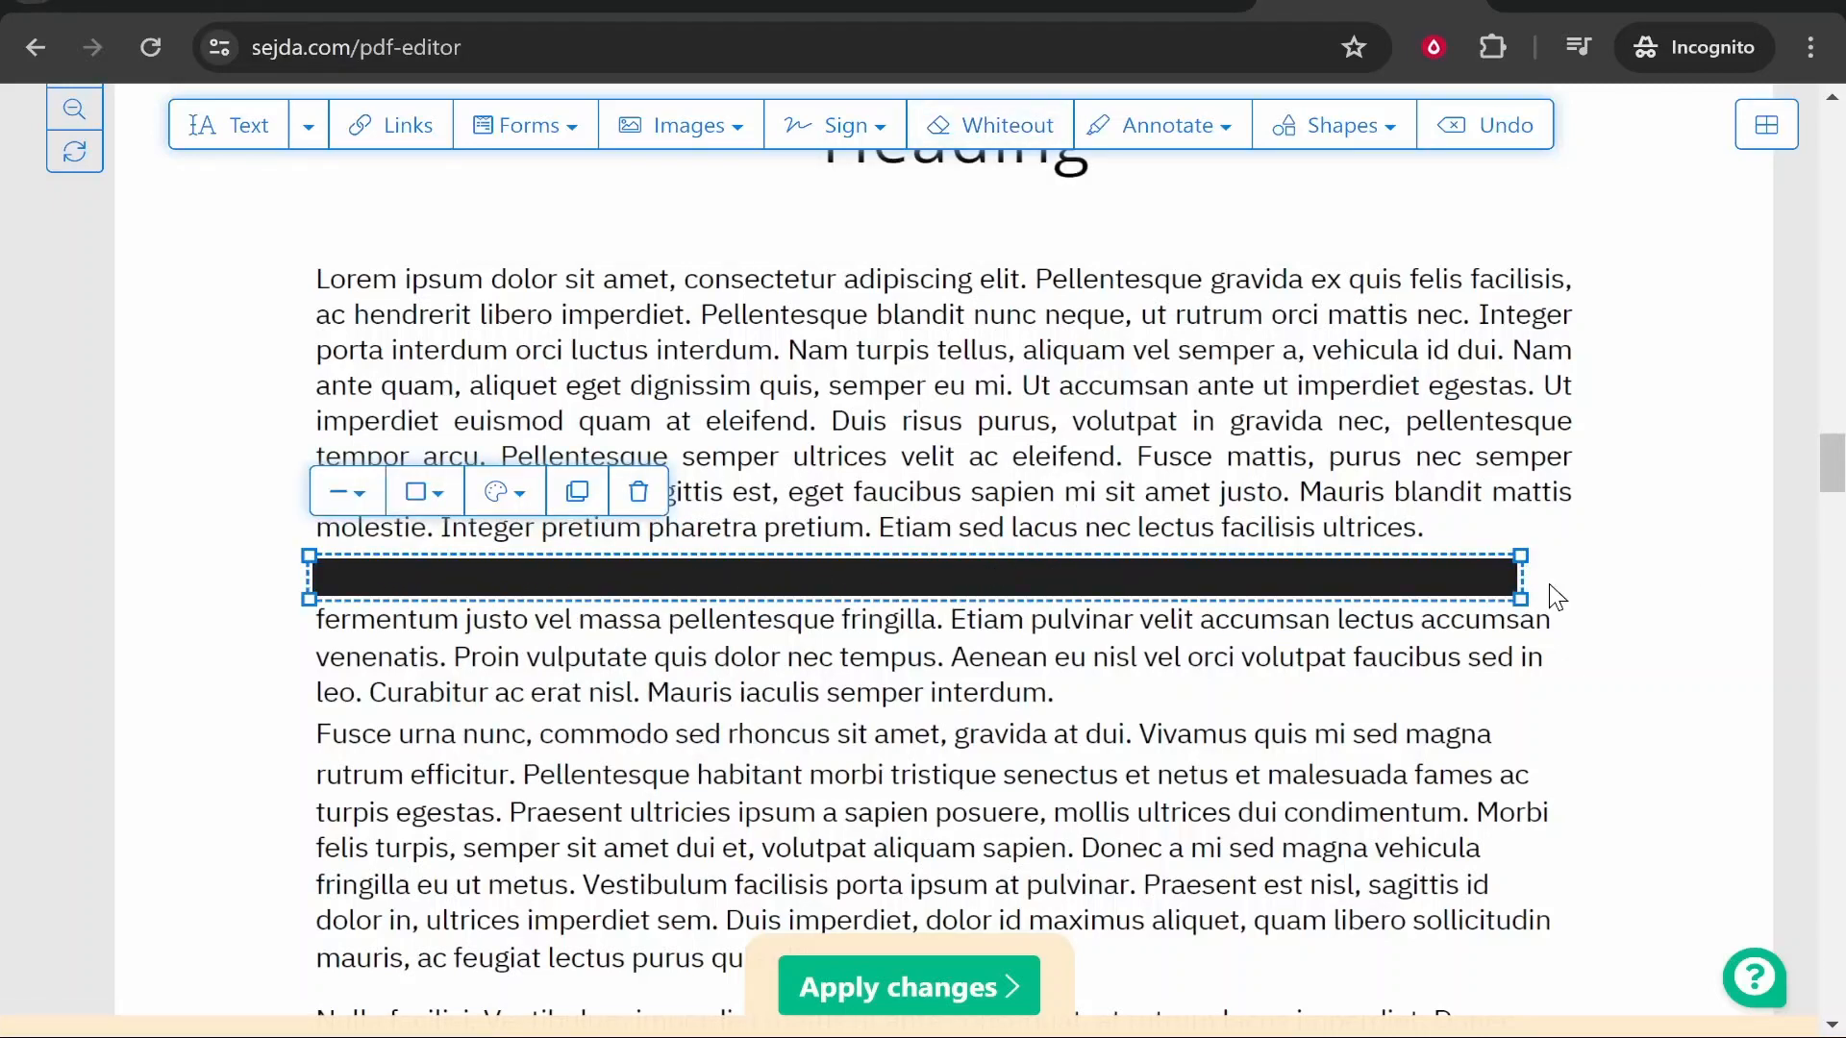
mouse_move(706, 524)
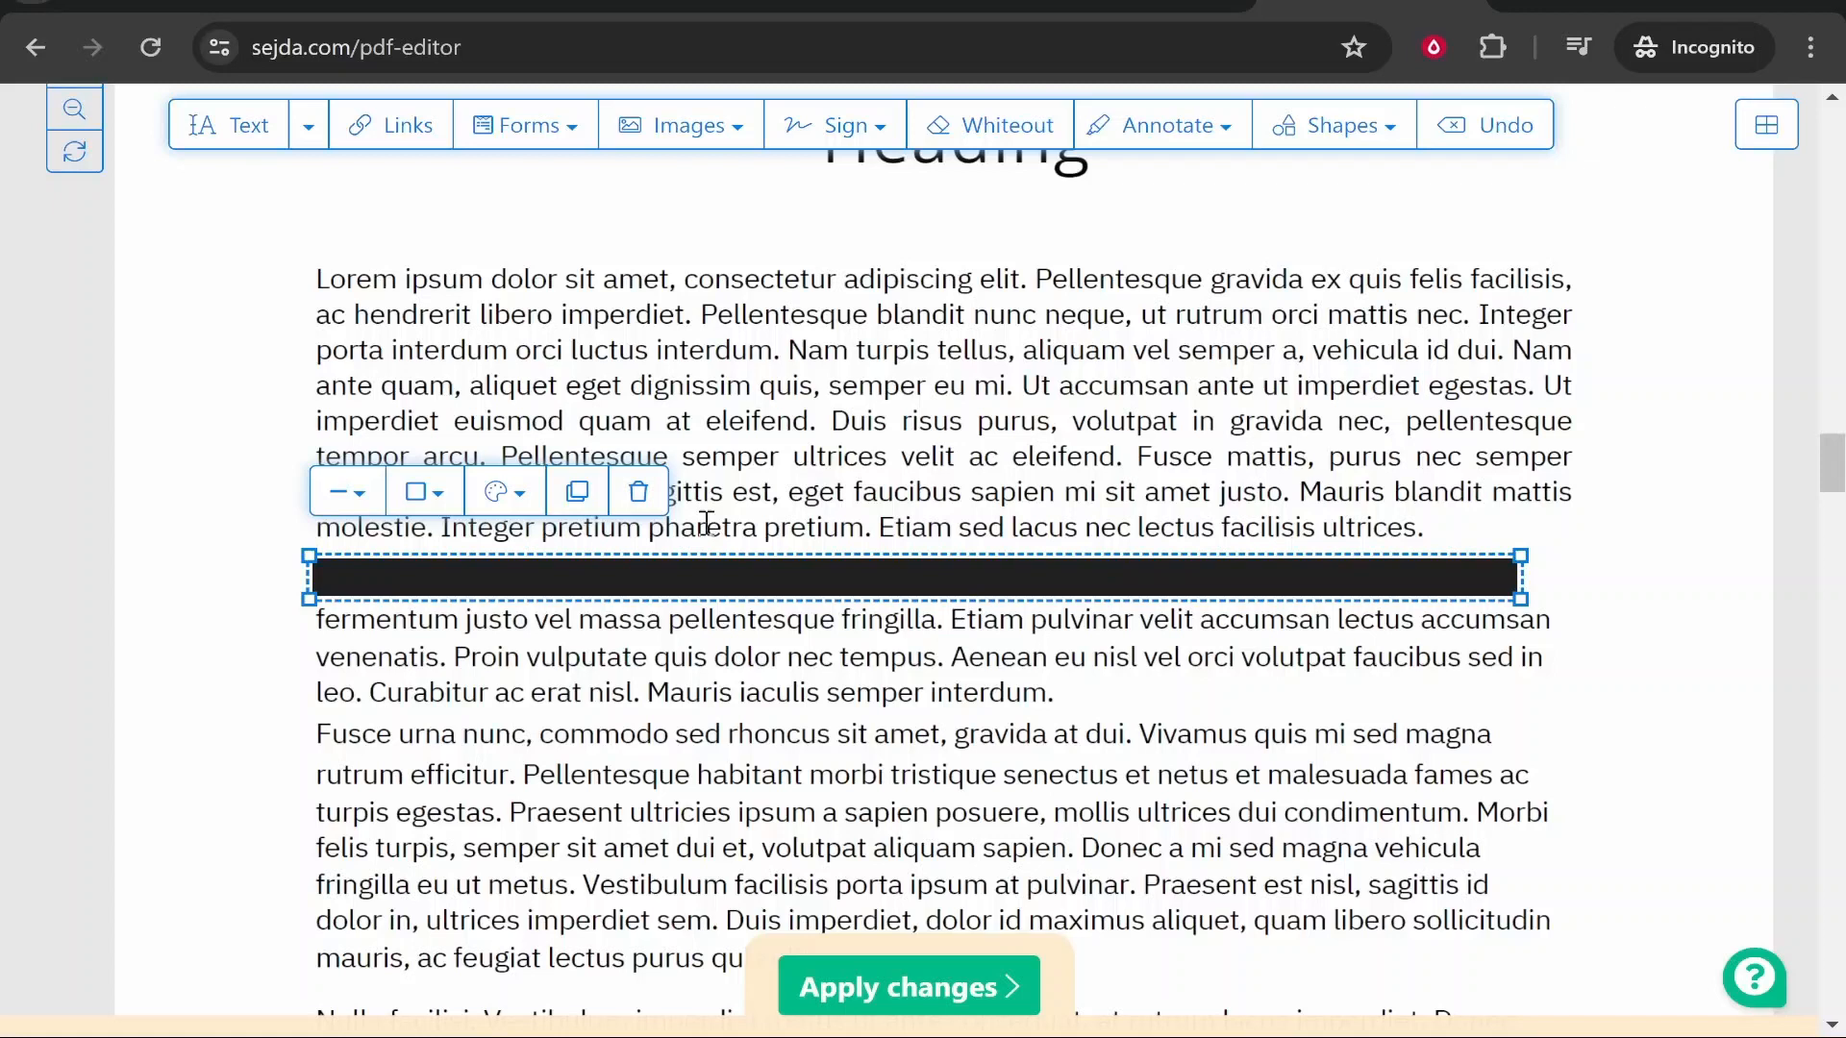
Step: Whiteout the first paragraph's opening words with a black-filled rectangle
left_click(991, 125)
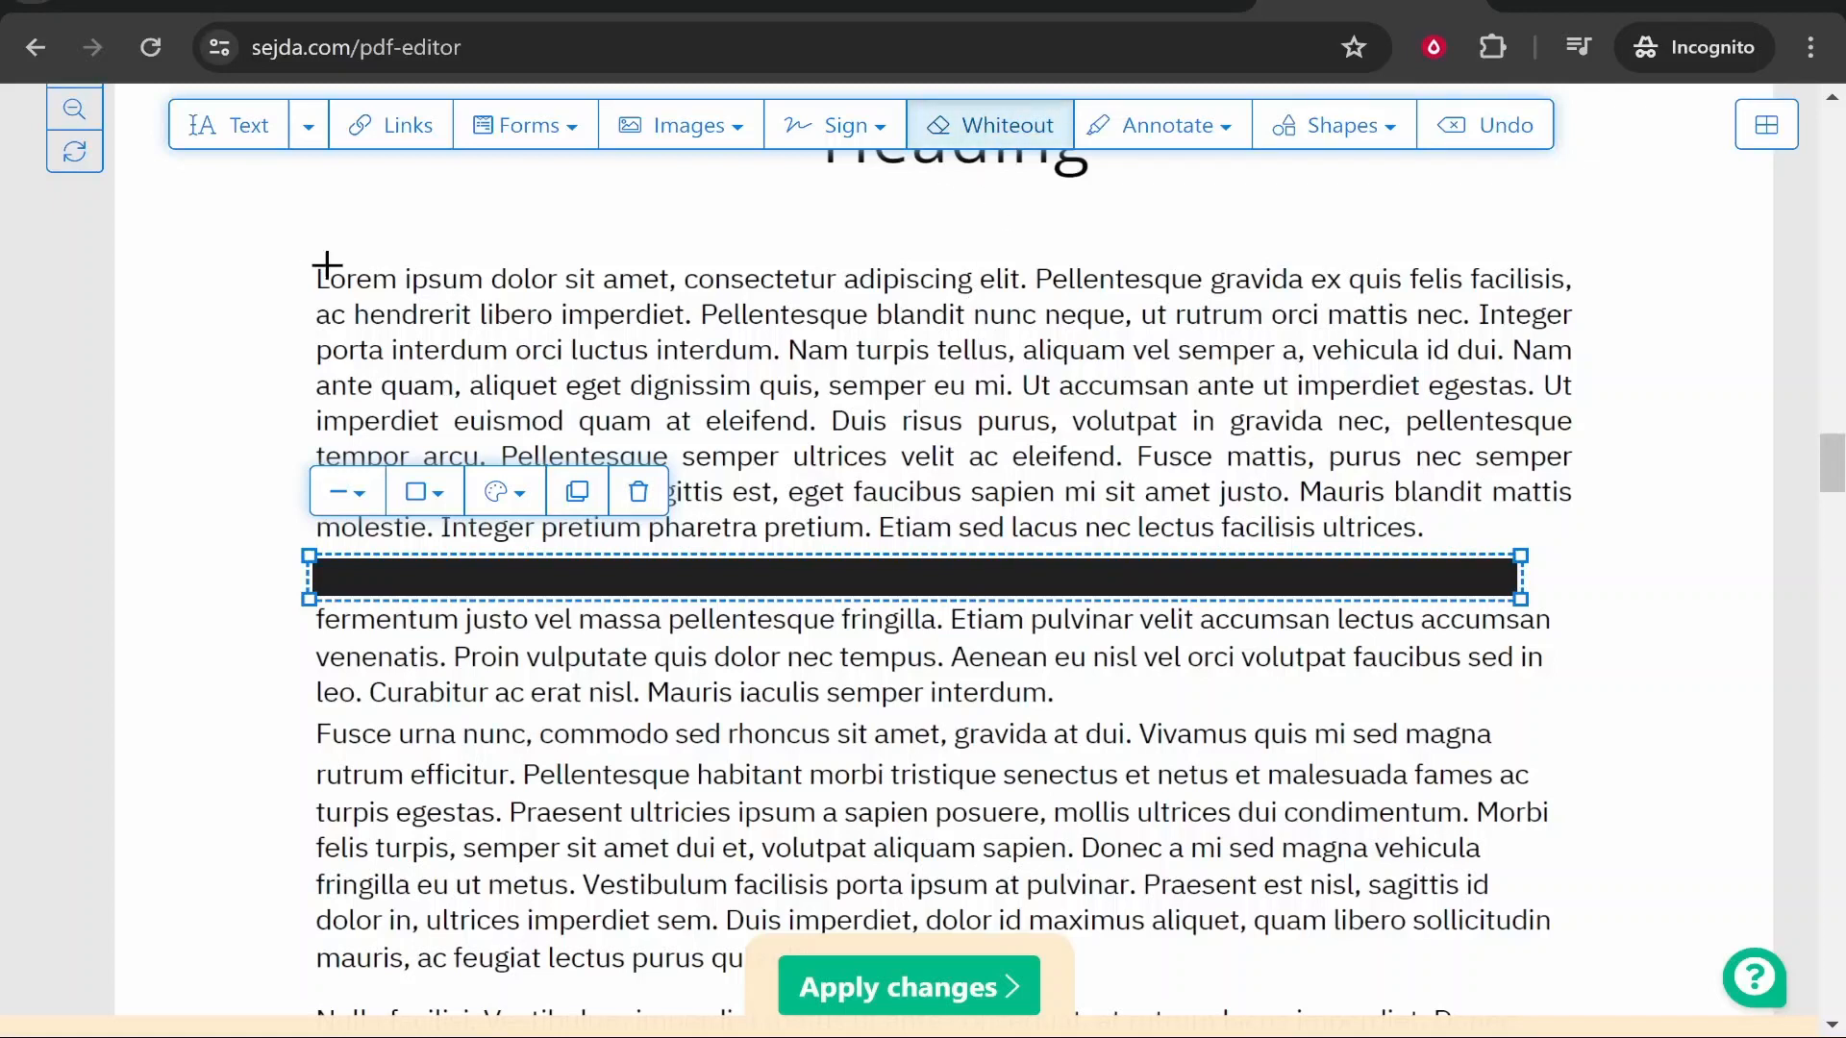
left_click(492, 188)
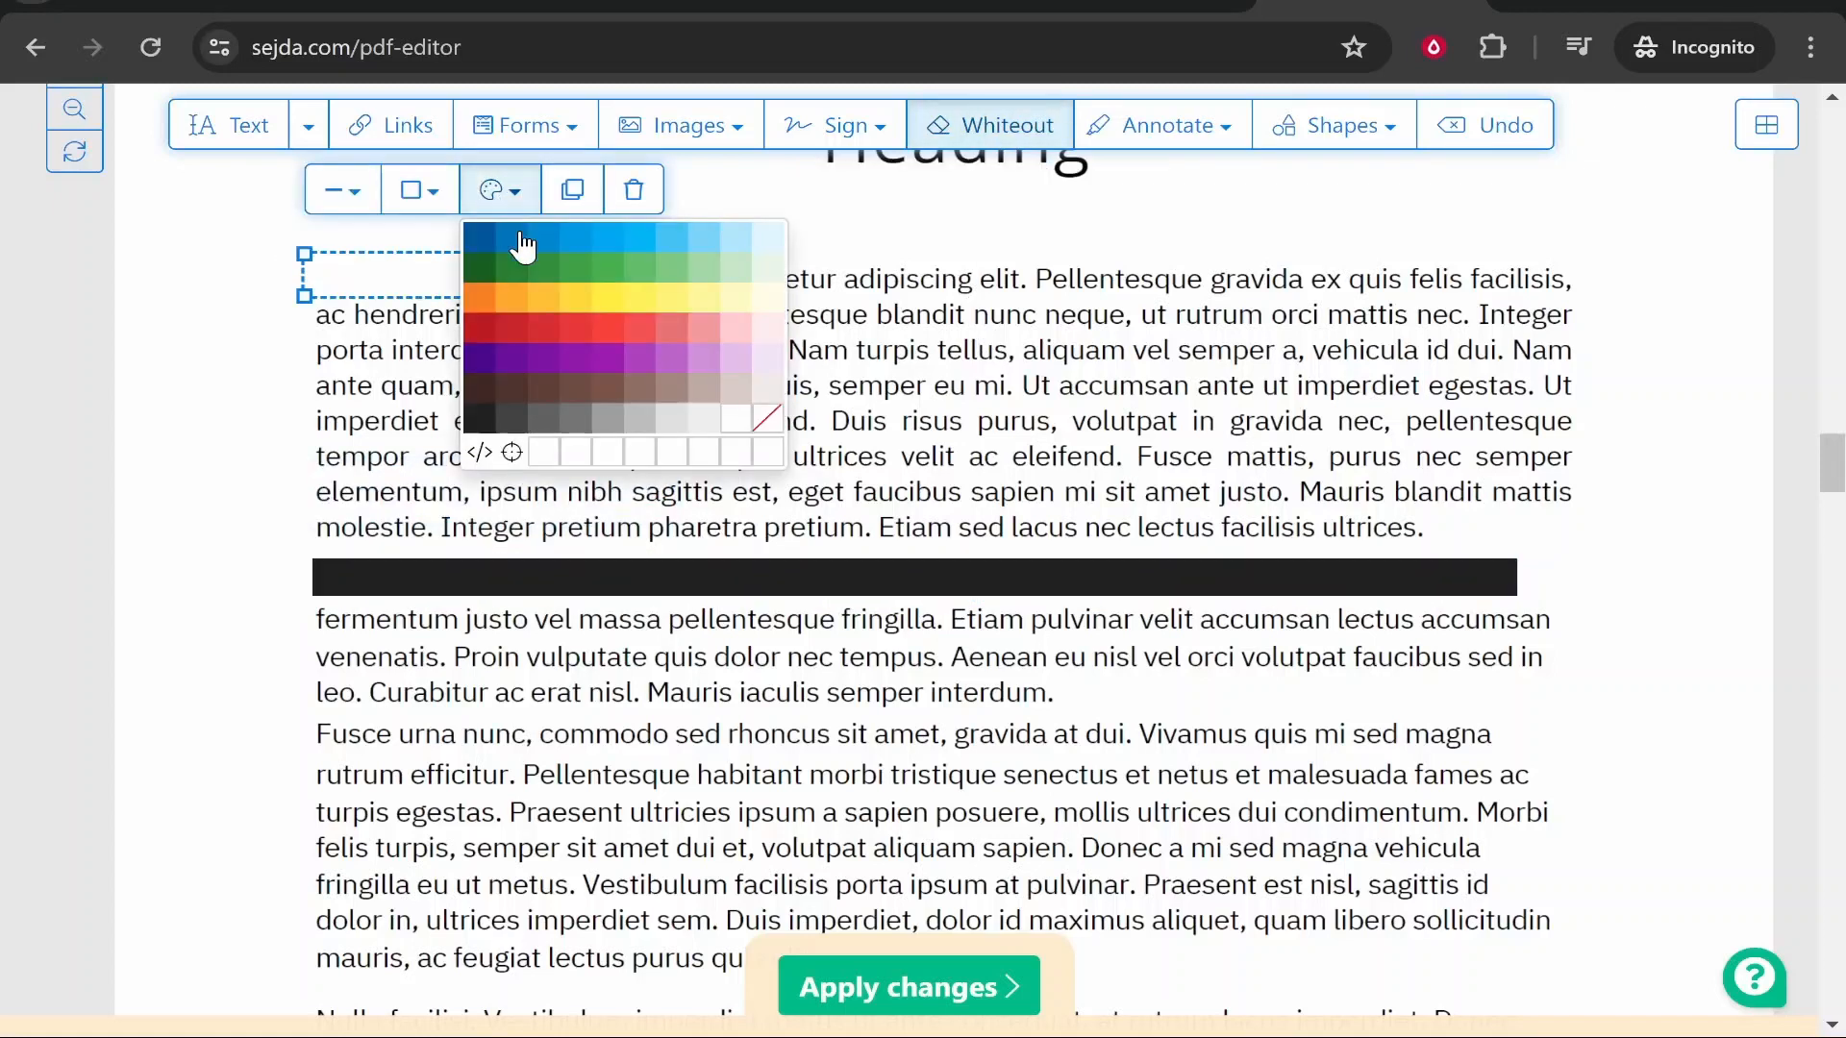
left_click(476, 393)
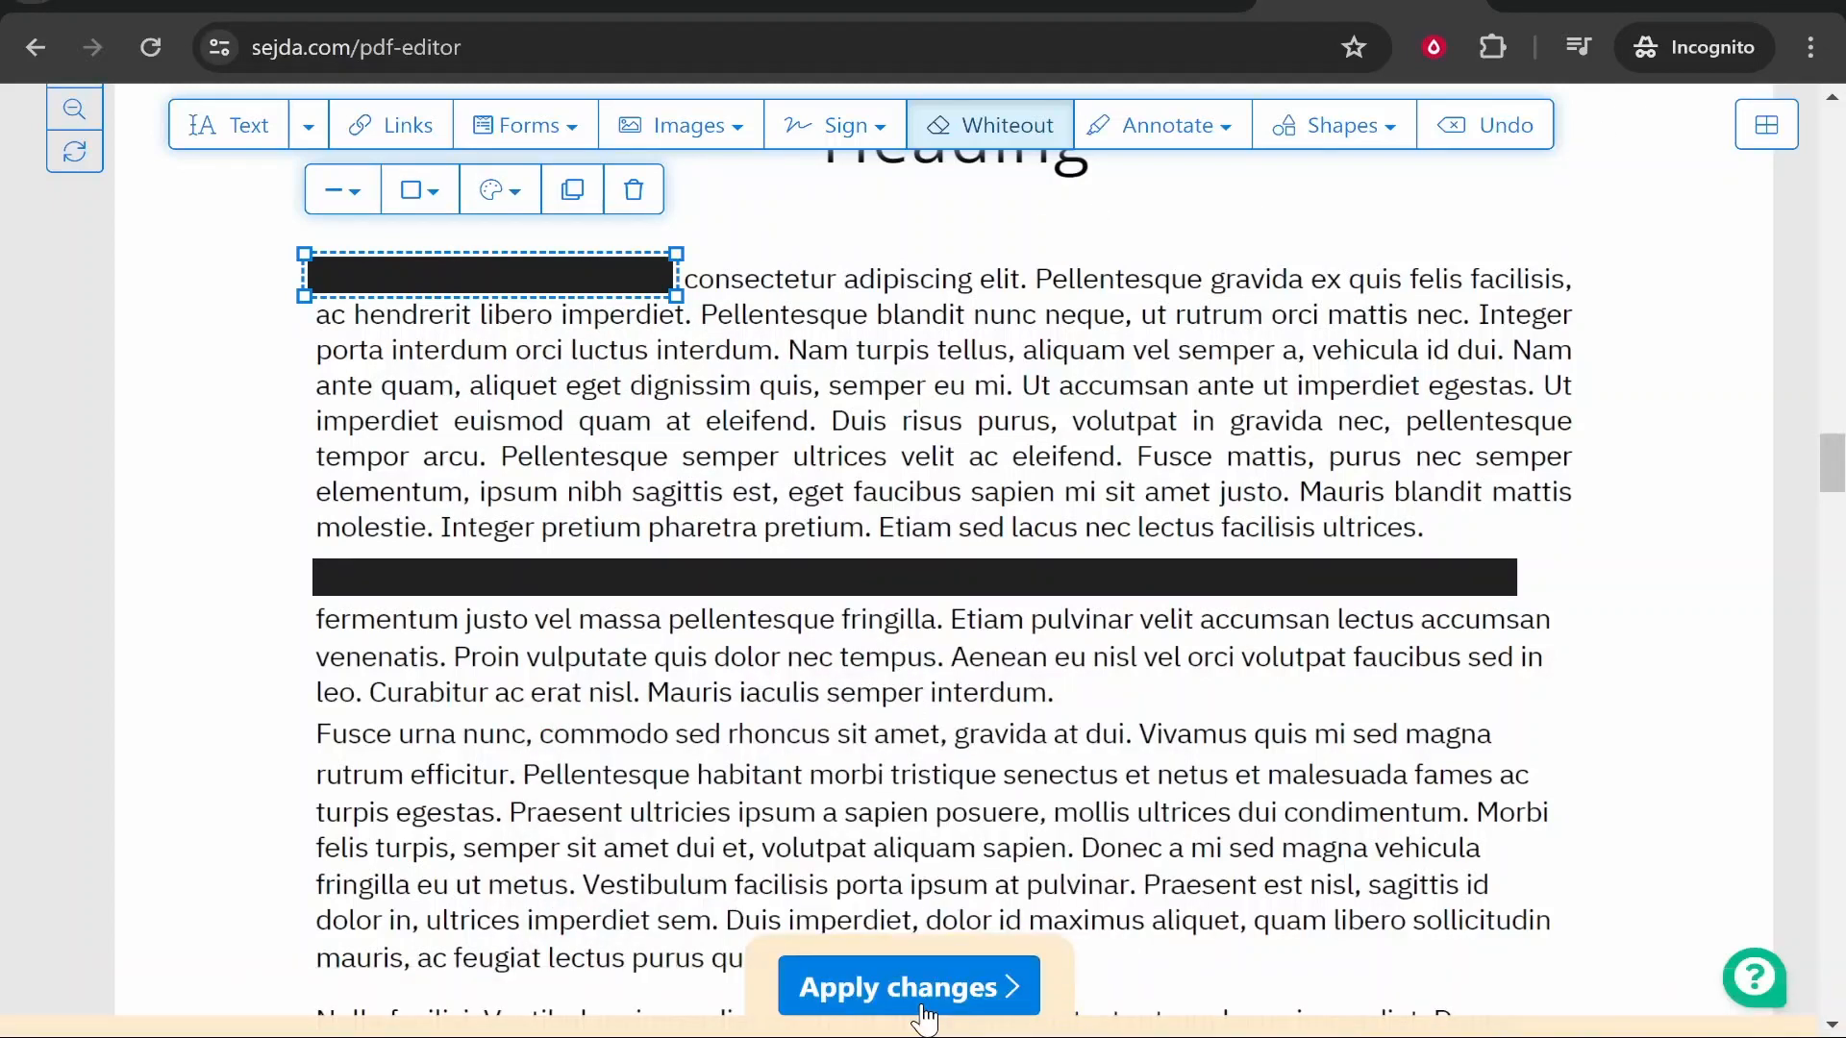
Step: Apply changes, download the edited PDF and save it so it opens in Chrome
left_click(910, 987)
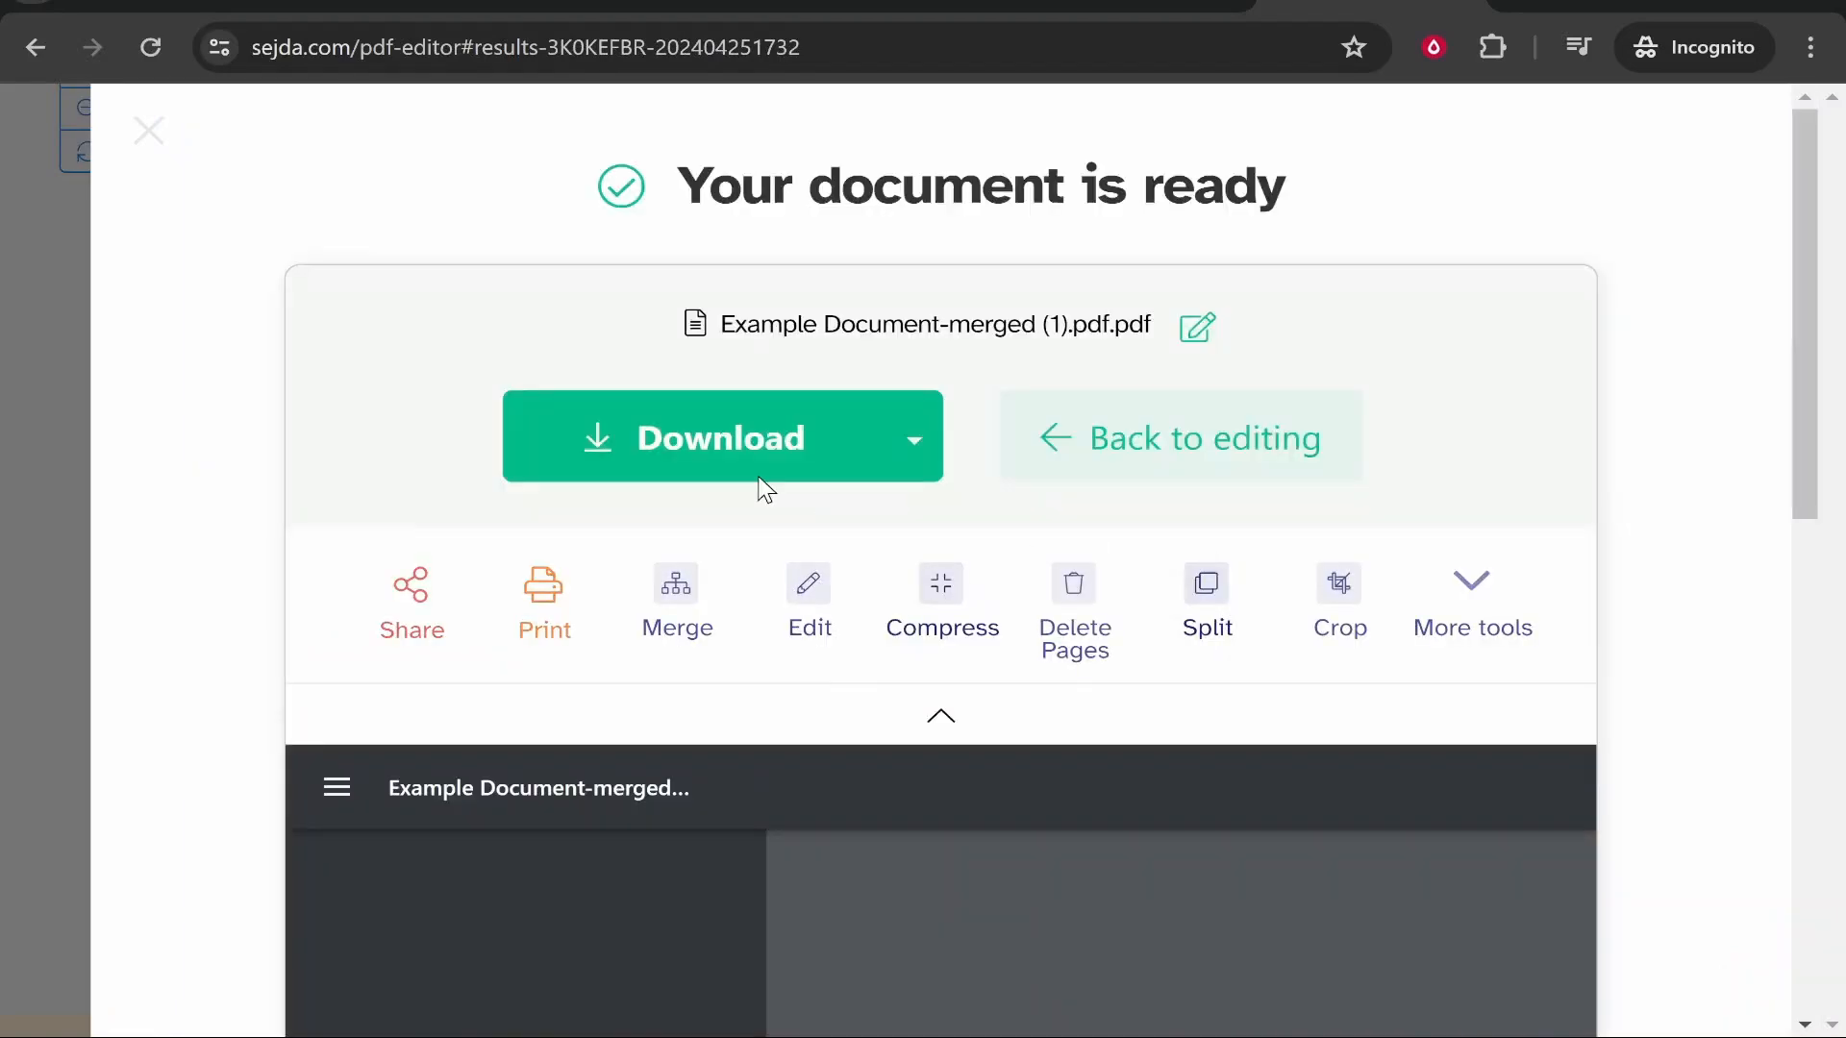
left_click(720, 437)
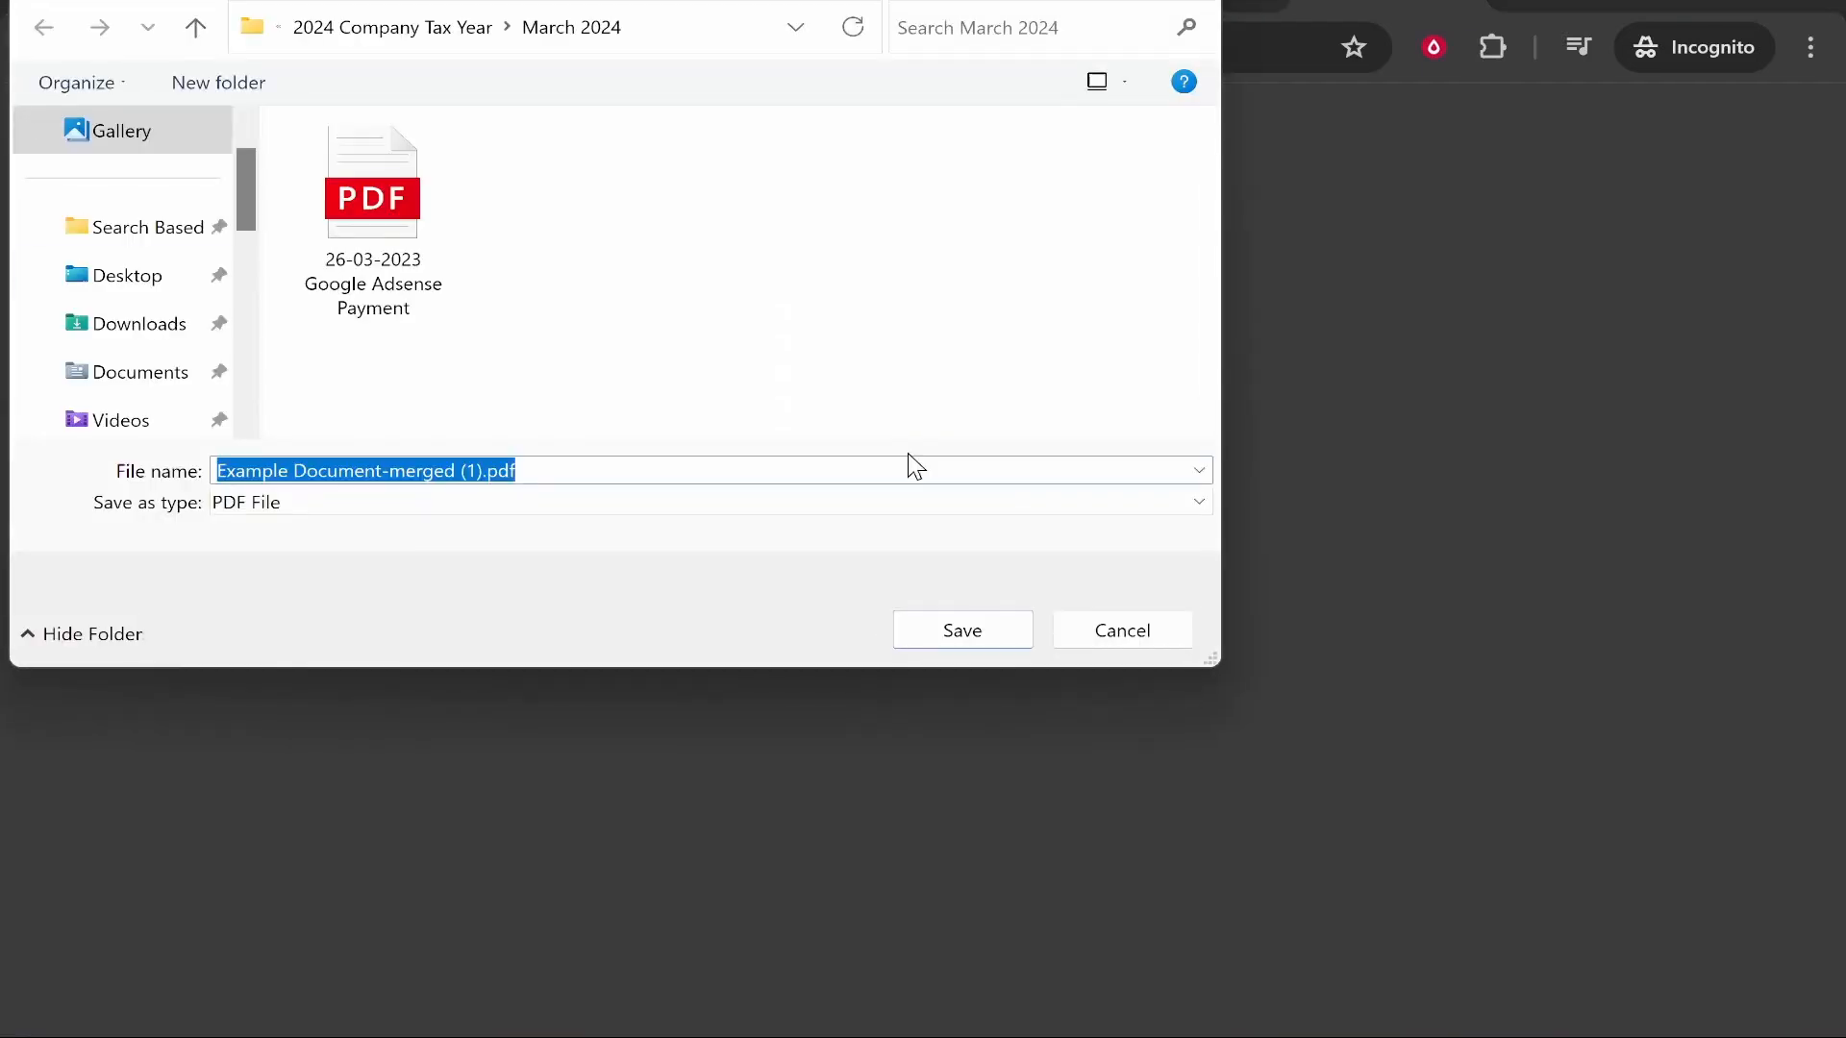
left_click(962, 630)
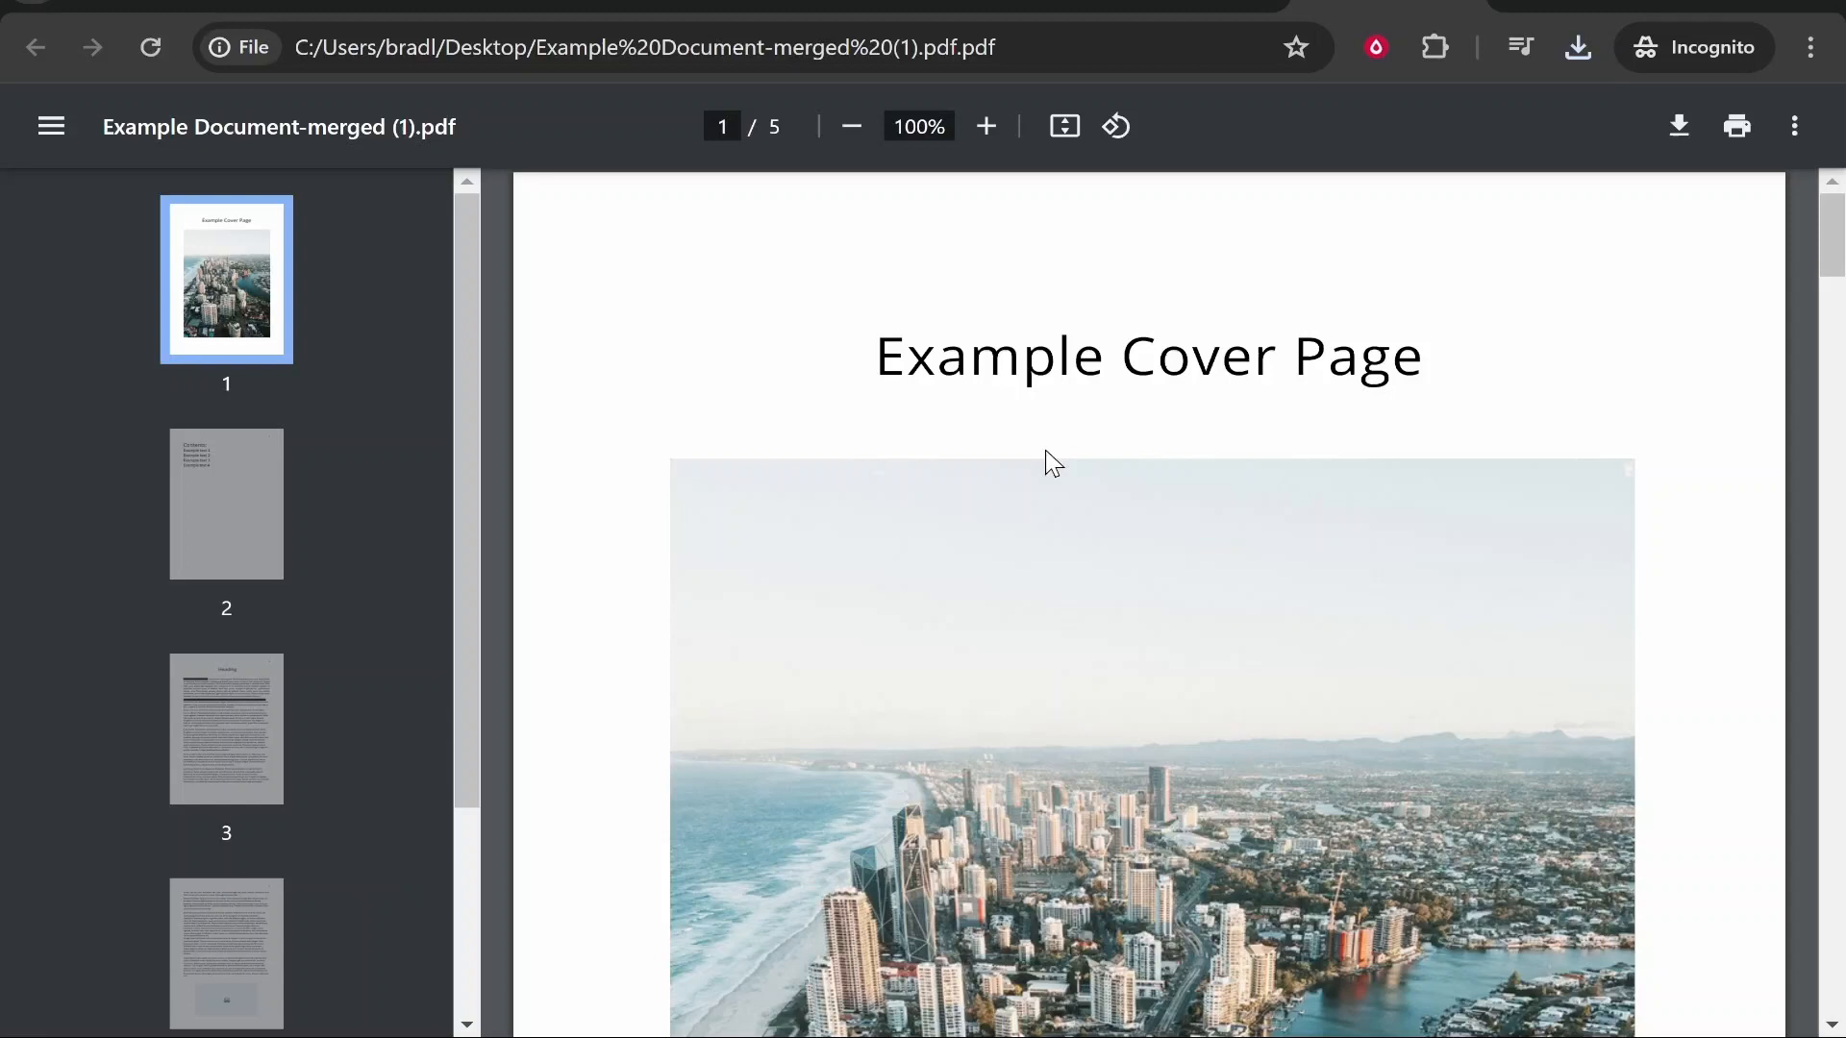